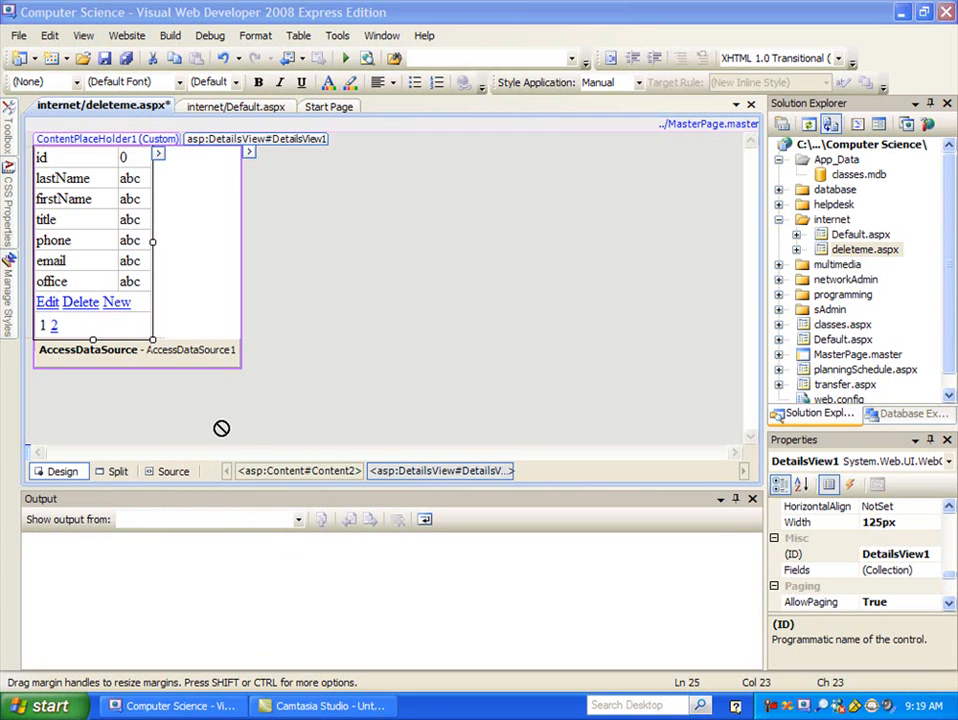
mouse_move(164, 389)
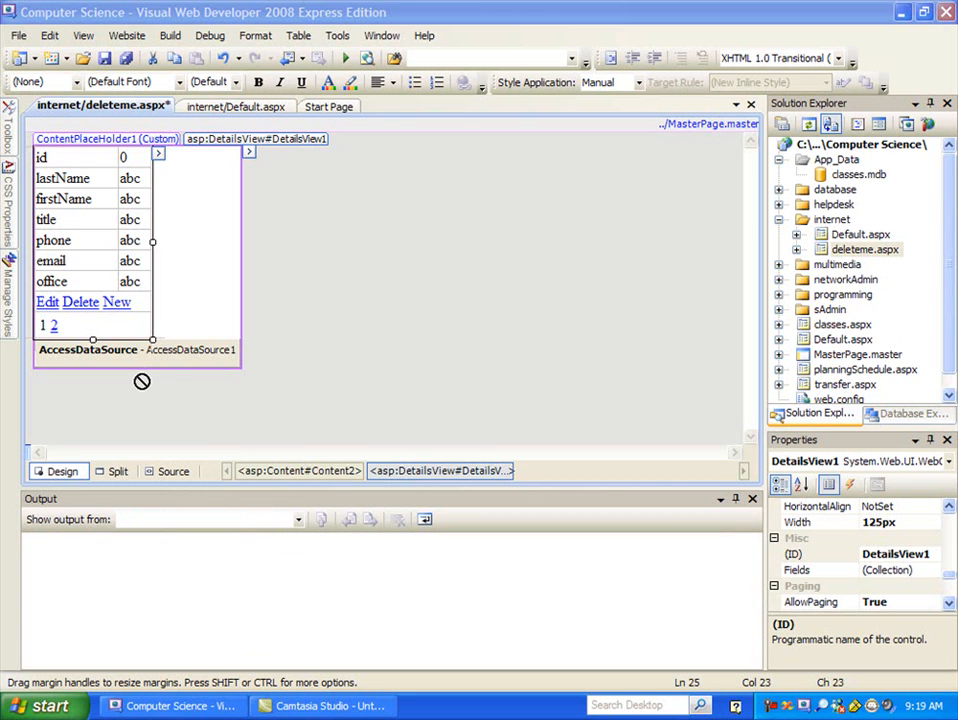
mouse_move(158, 170)
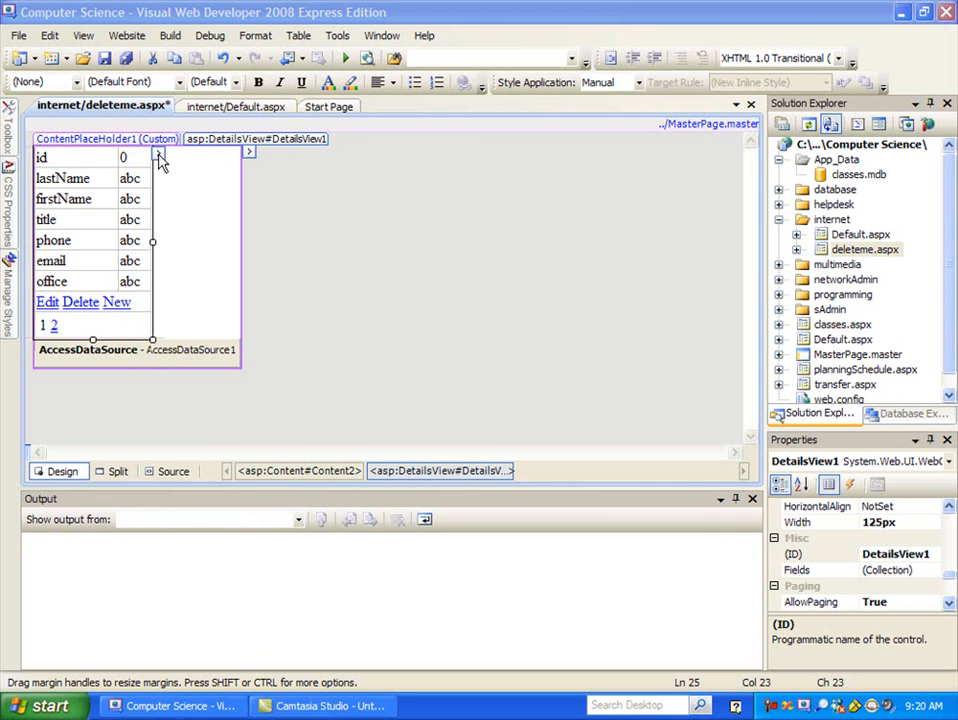
Step: In the DetailsView's Edit Fields dialog, set the id field's InsertVisible property to False
left_click(159, 155)
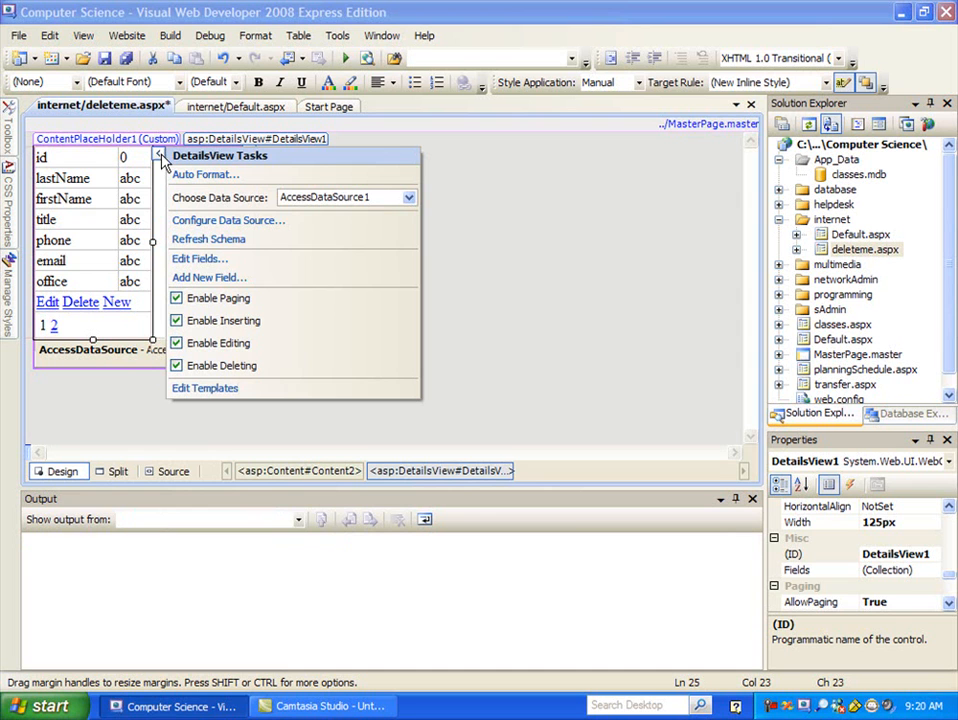
mouse_move(204, 262)
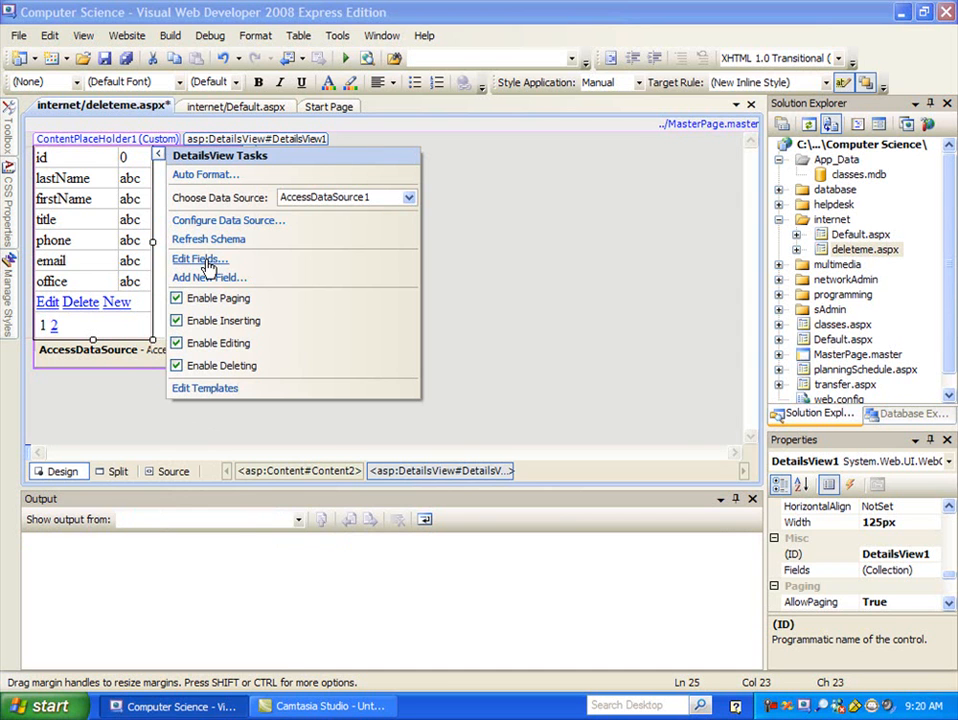
left_click(197, 259)
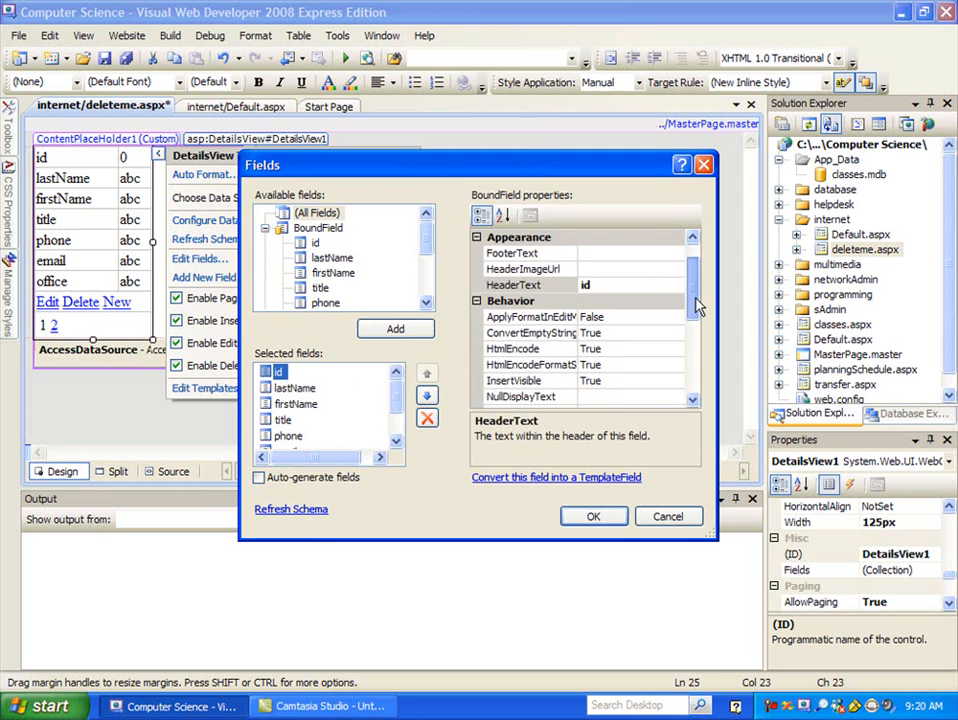
scroll("down", 3)
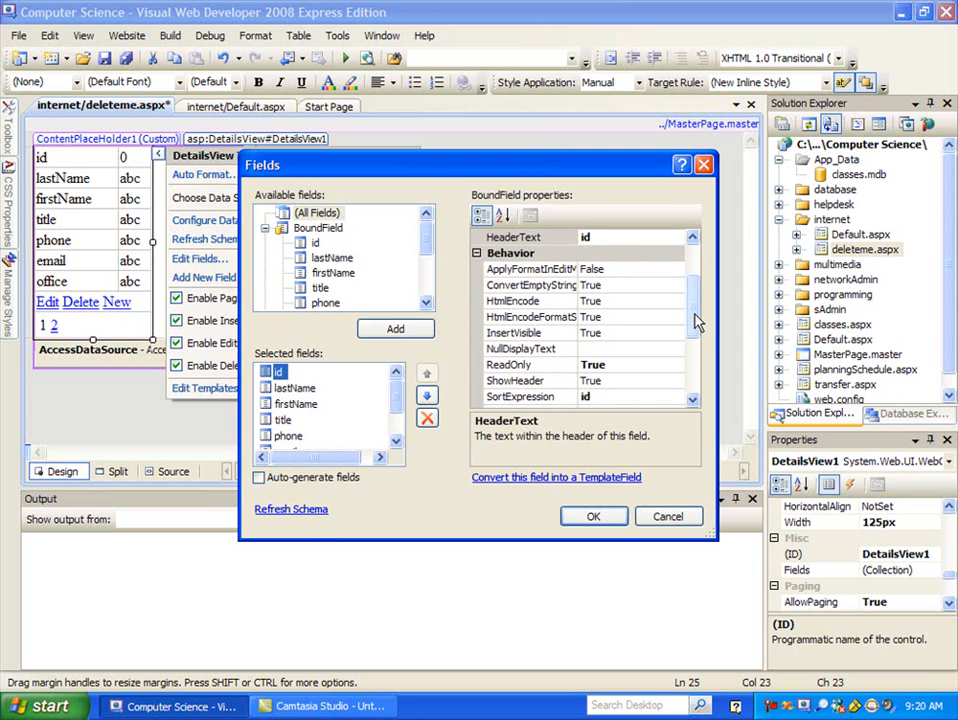
left_click(521, 332)
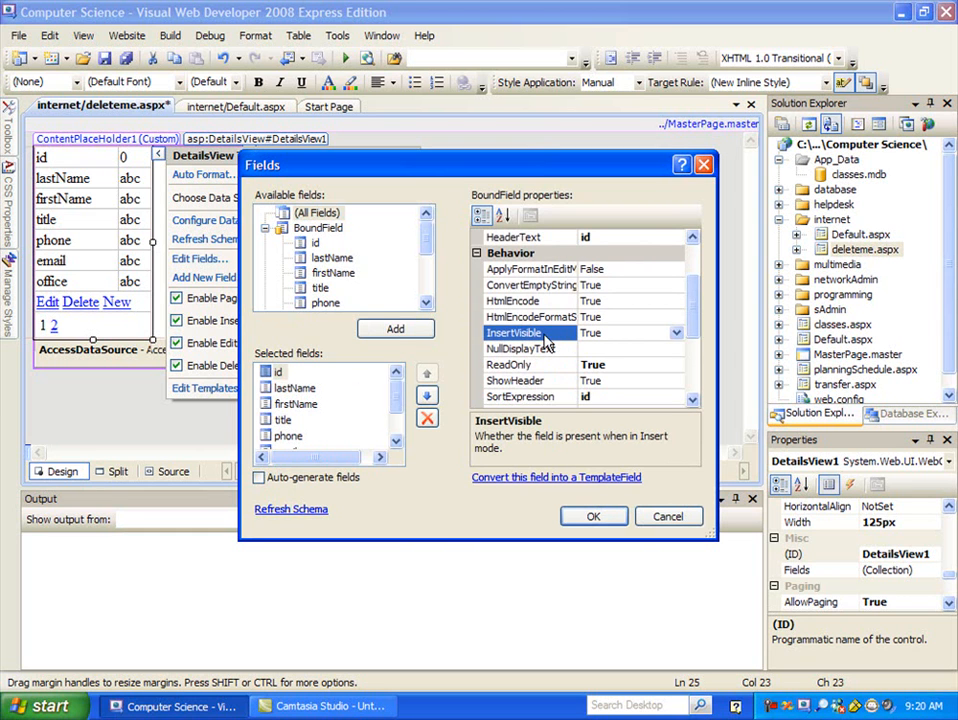
left_click(678, 333)
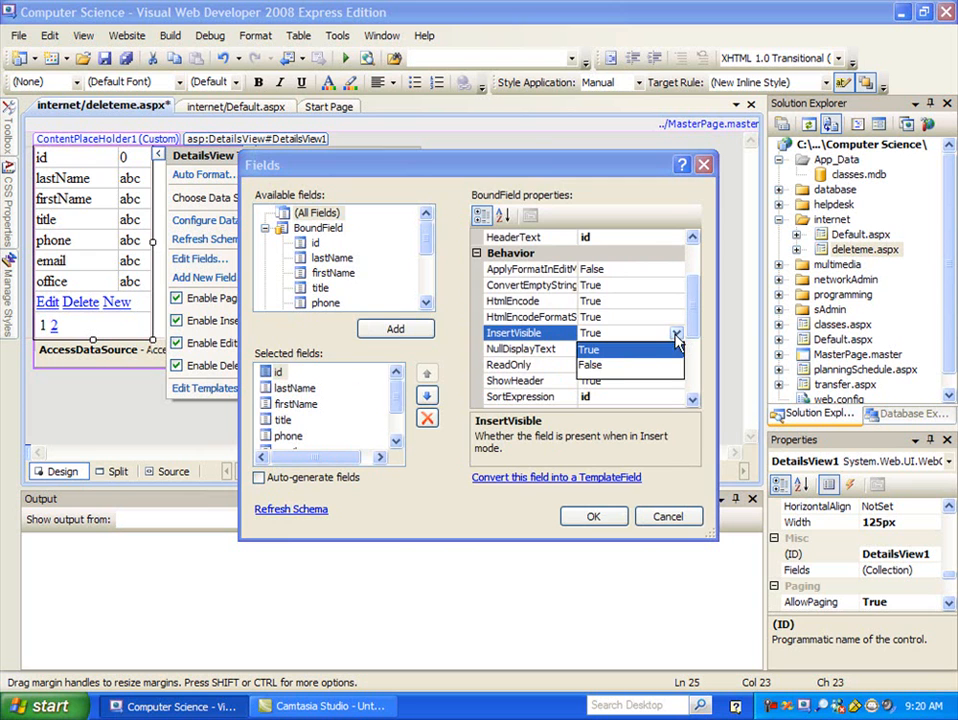
left_click(589, 349)
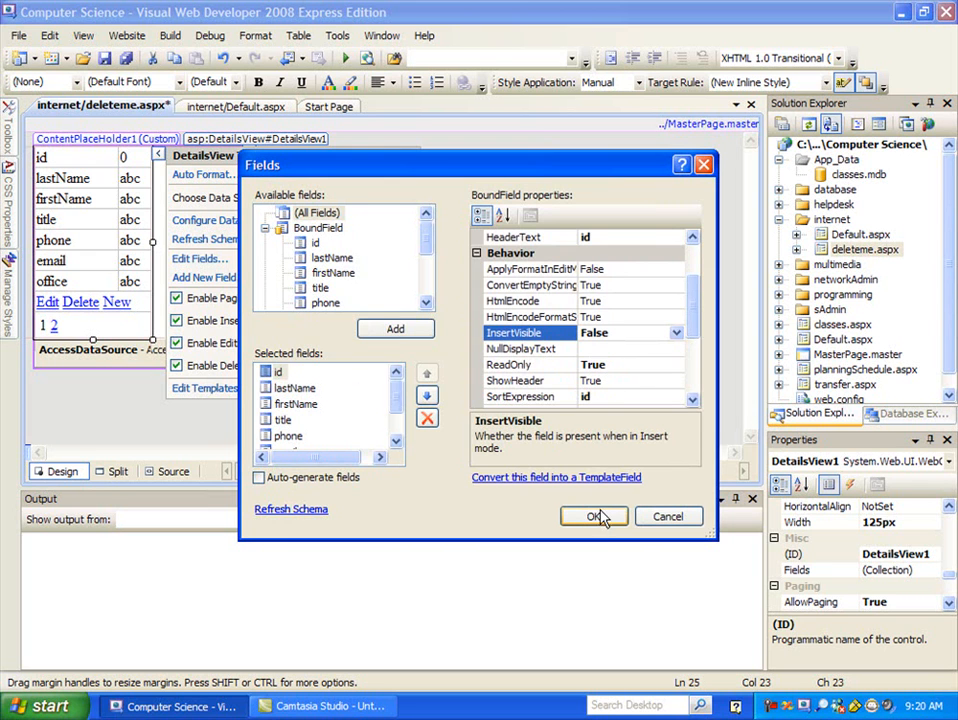
left_click(594, 517)
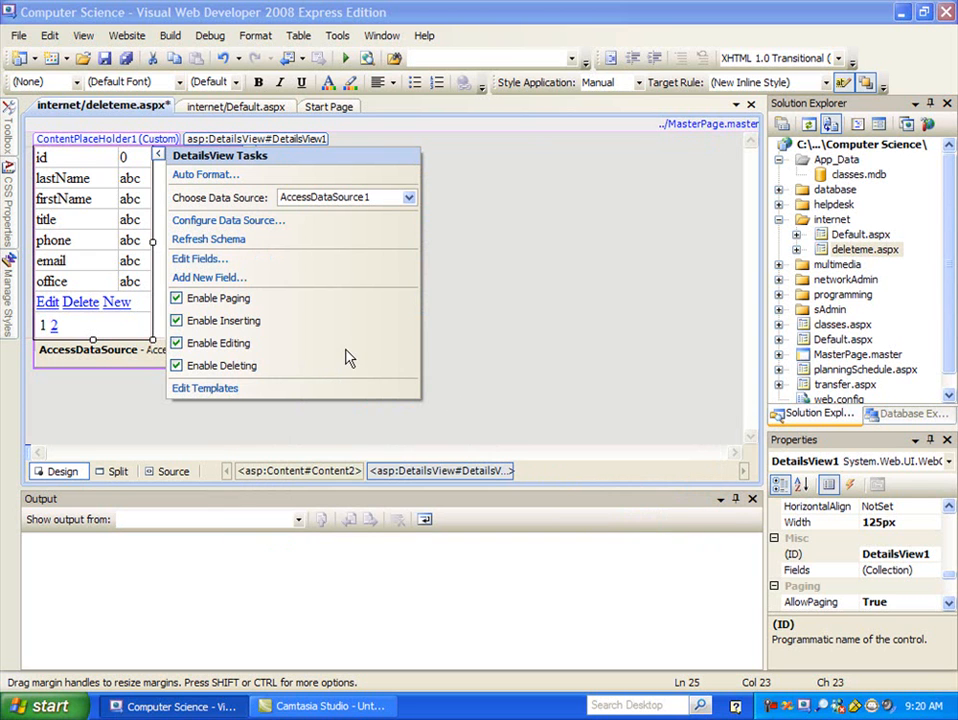
mouse_move(40, 708)
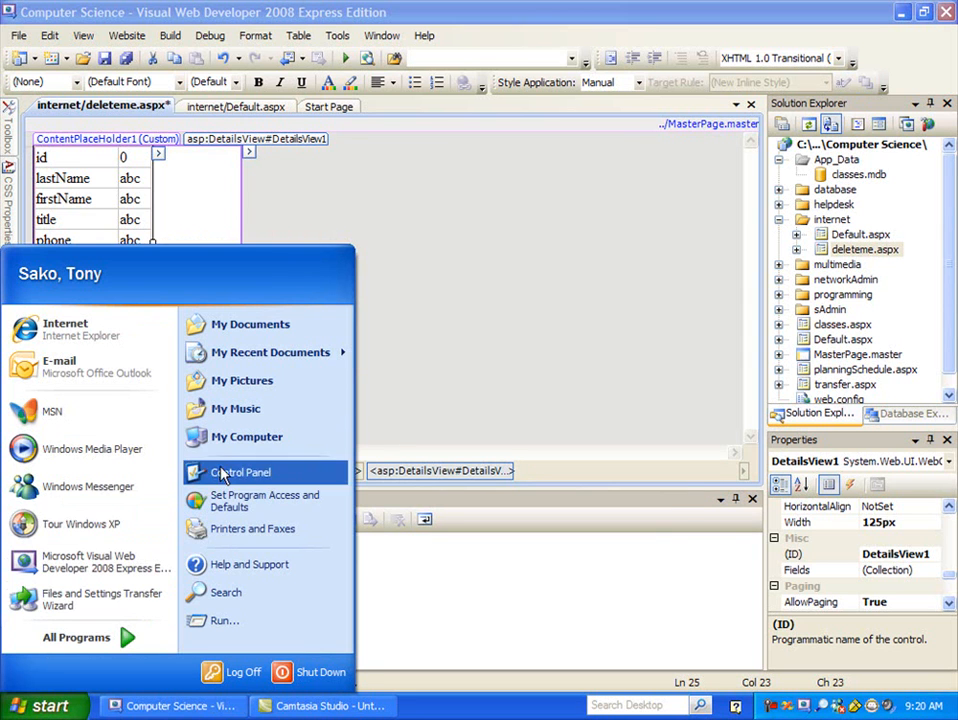
Step: Browse the clasdata (O:) drive to CS218 and open adding primary key.vb in Visual Web Developer
left_click(305, 372)
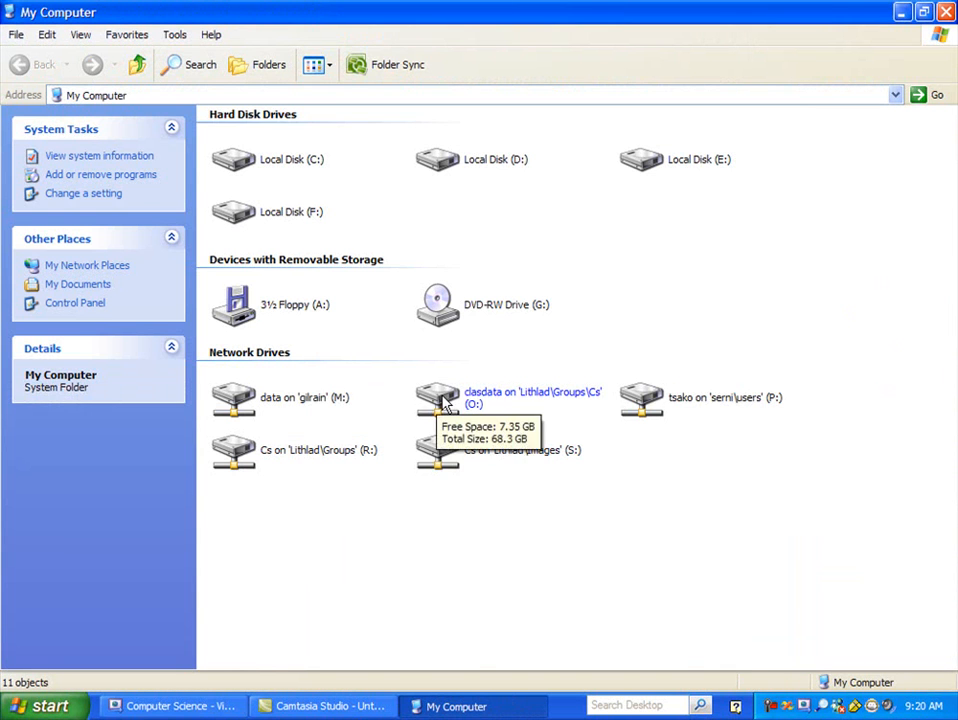
double_click(434, 397)
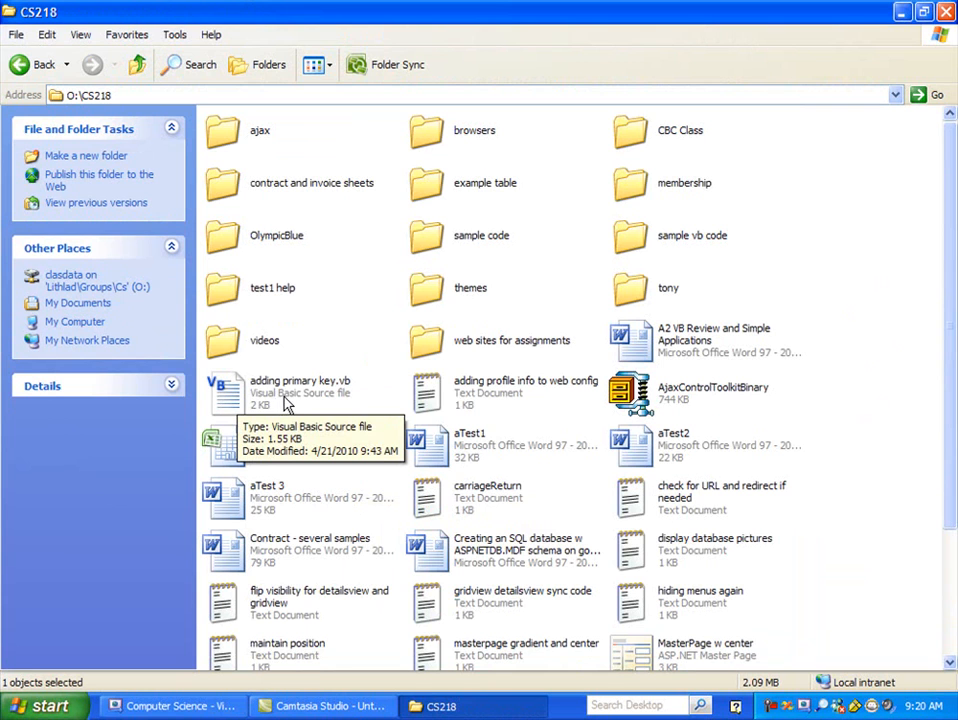
mouse_move(243, 405)
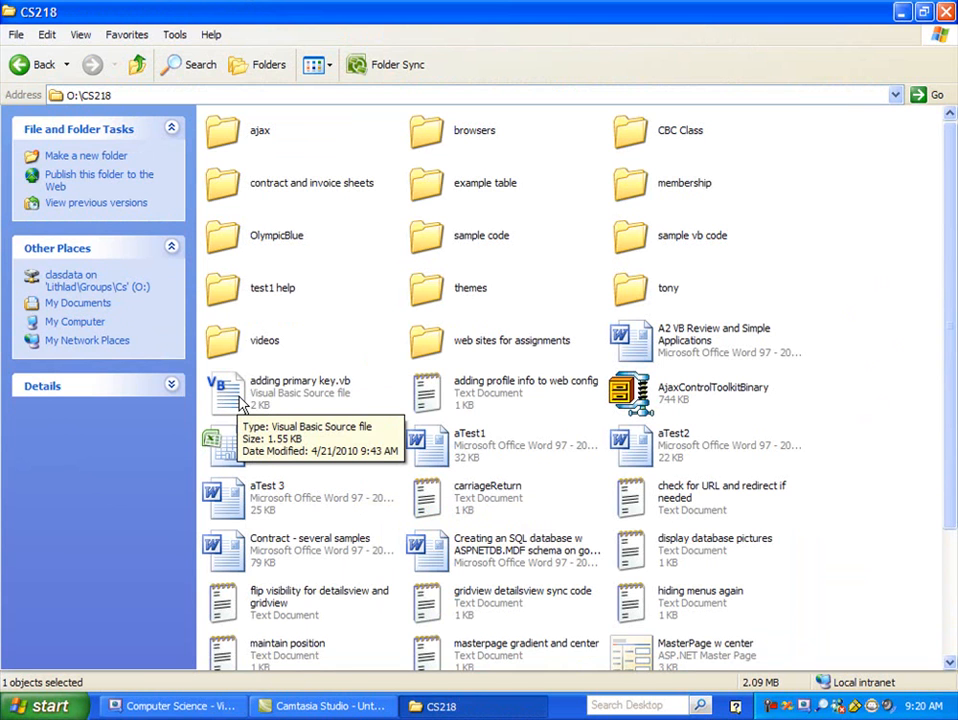
left_click(300, 393)
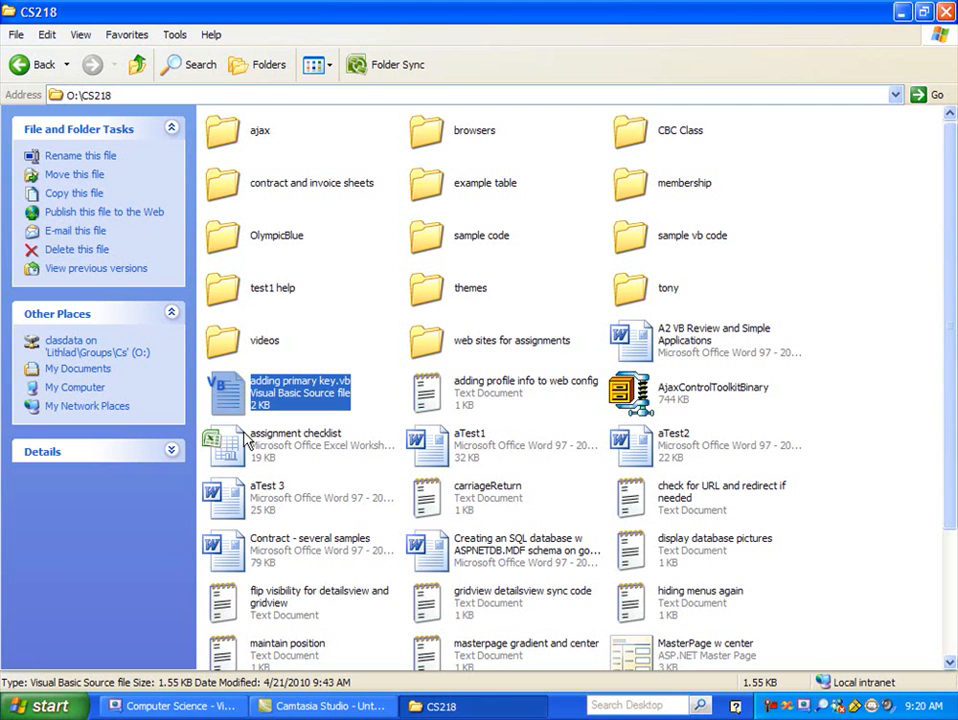
left_click(175, 706)
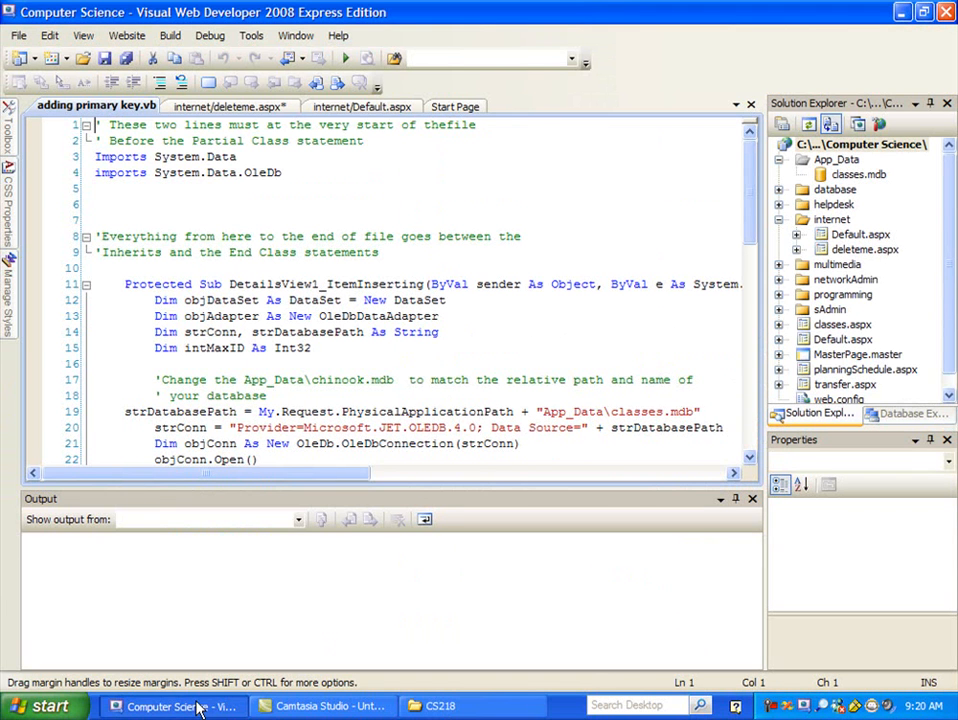
mouse_move(120, 188)
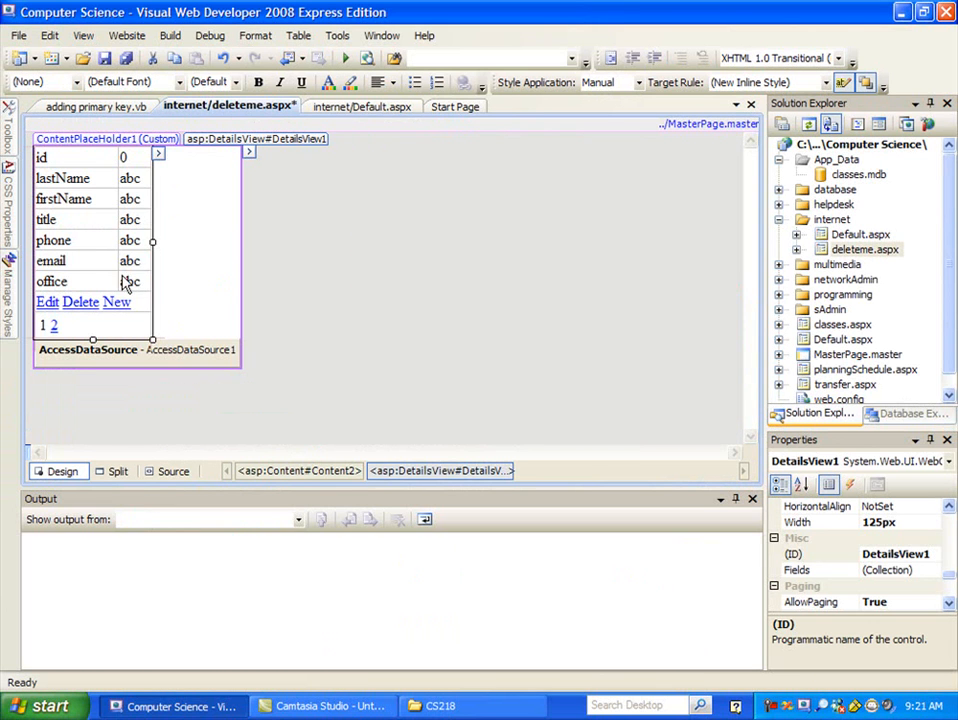
mouse_move(120, 264)
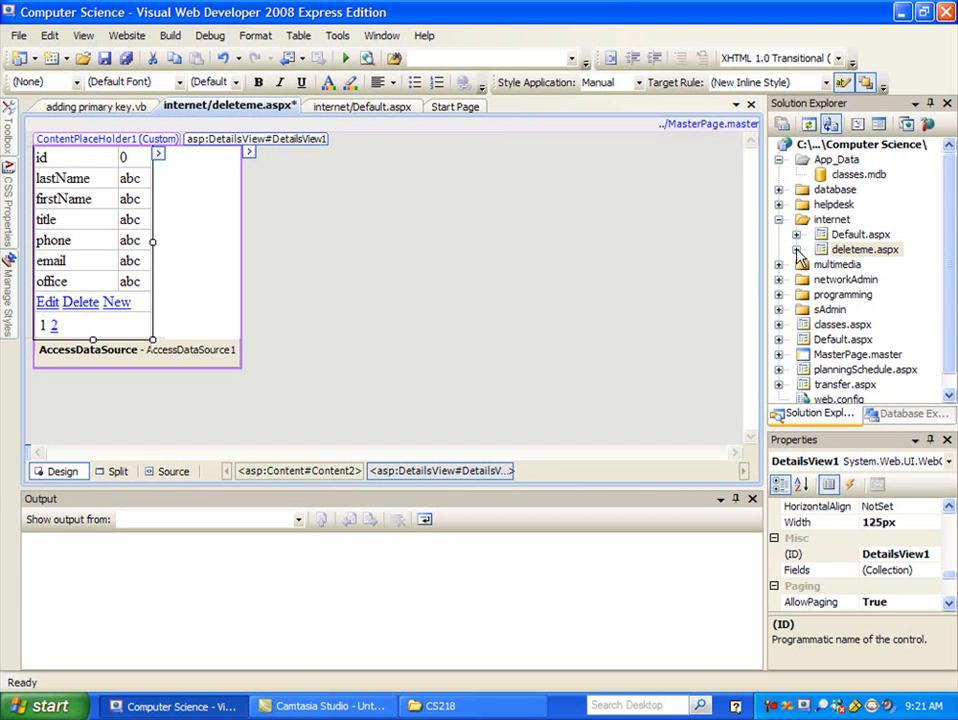
Step: Expand deleteme.aspx in Solution Explorer and open its deleteme.aspx.vb code-behind
left_click(799, 249)
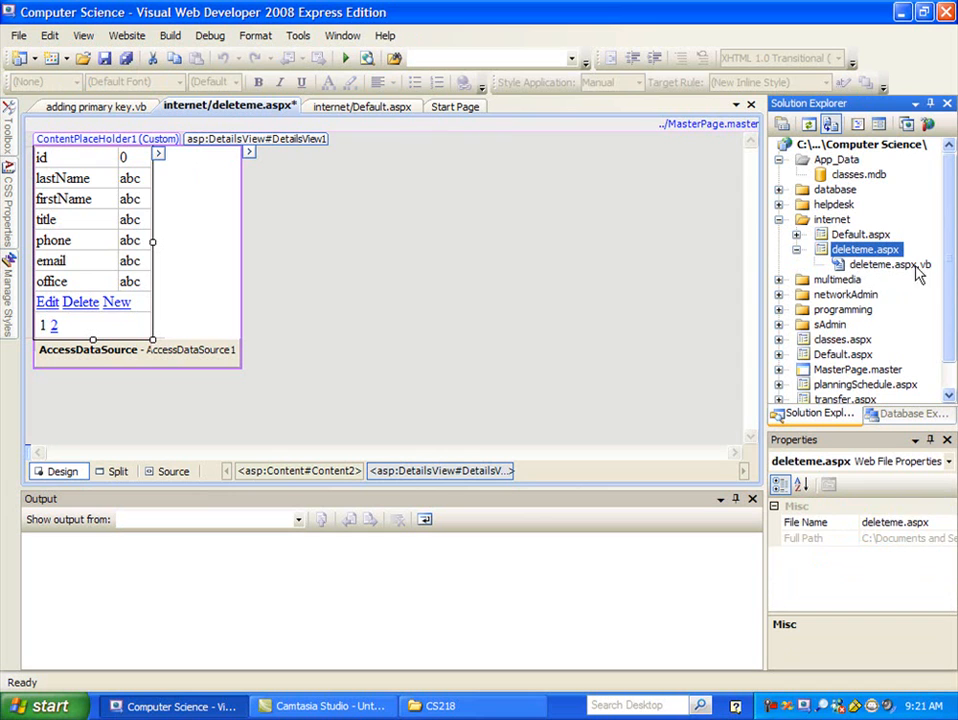
mouse_move(835, 258)
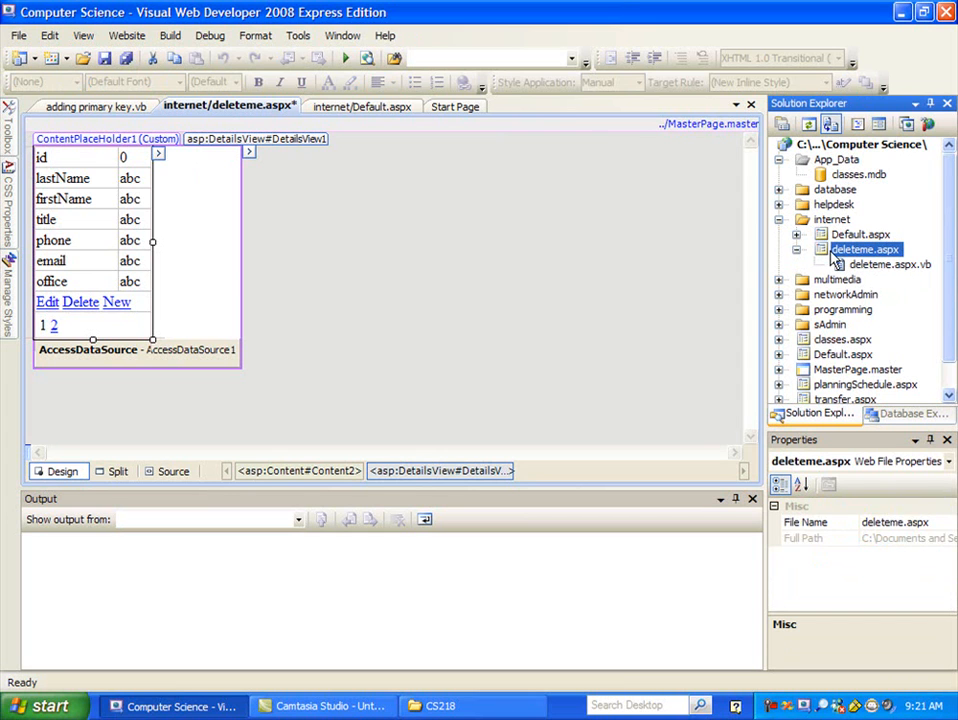
mouse_move(841, 258)
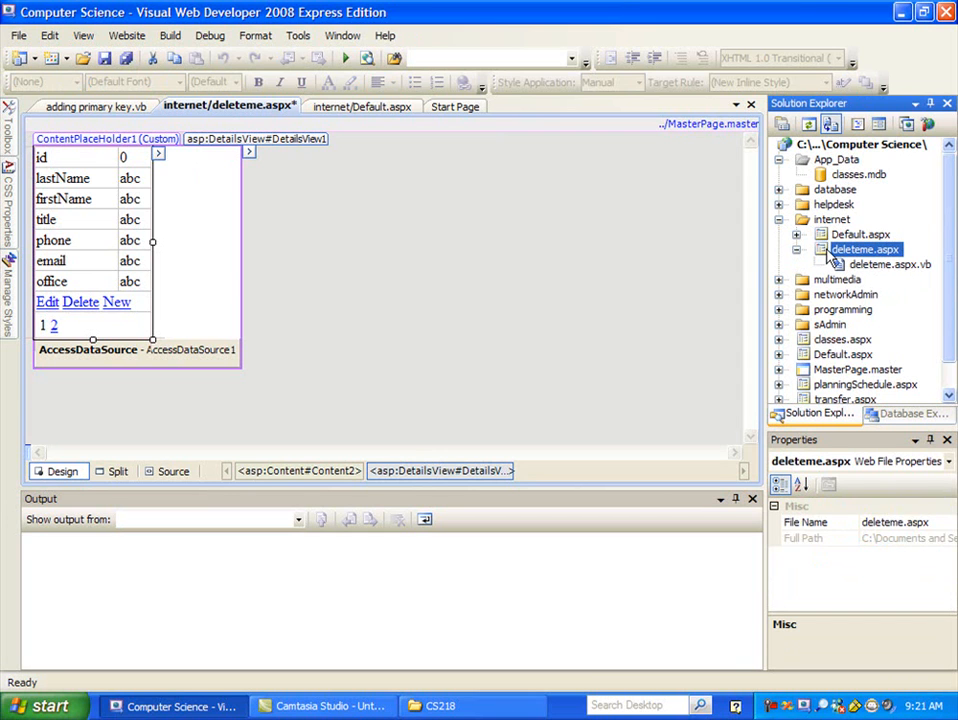
mouse_move(845, 261)
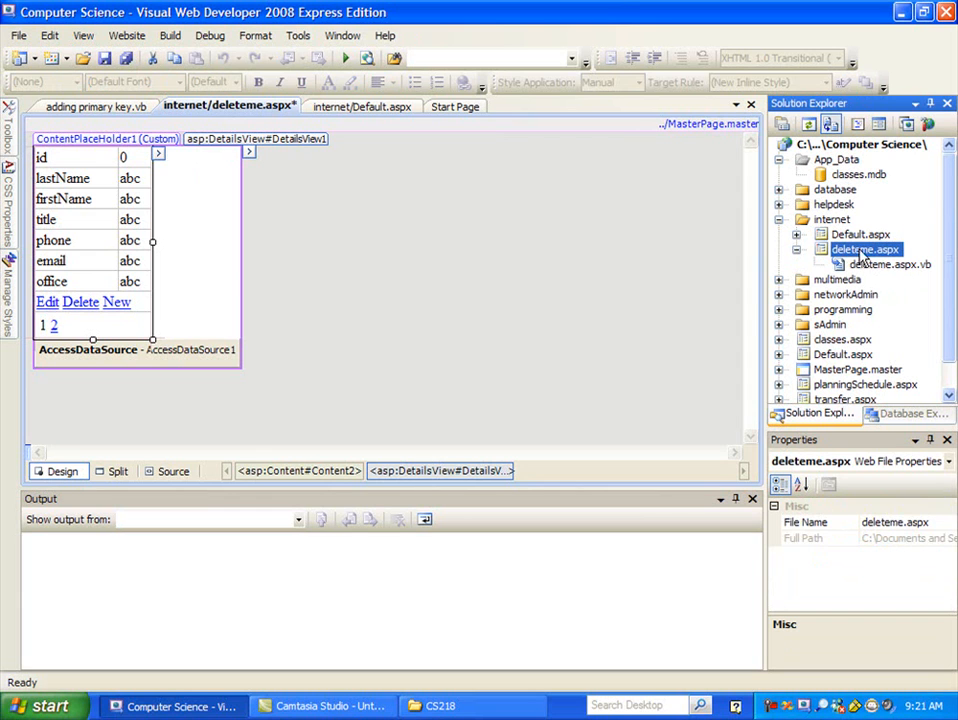
left_click(805, 249)
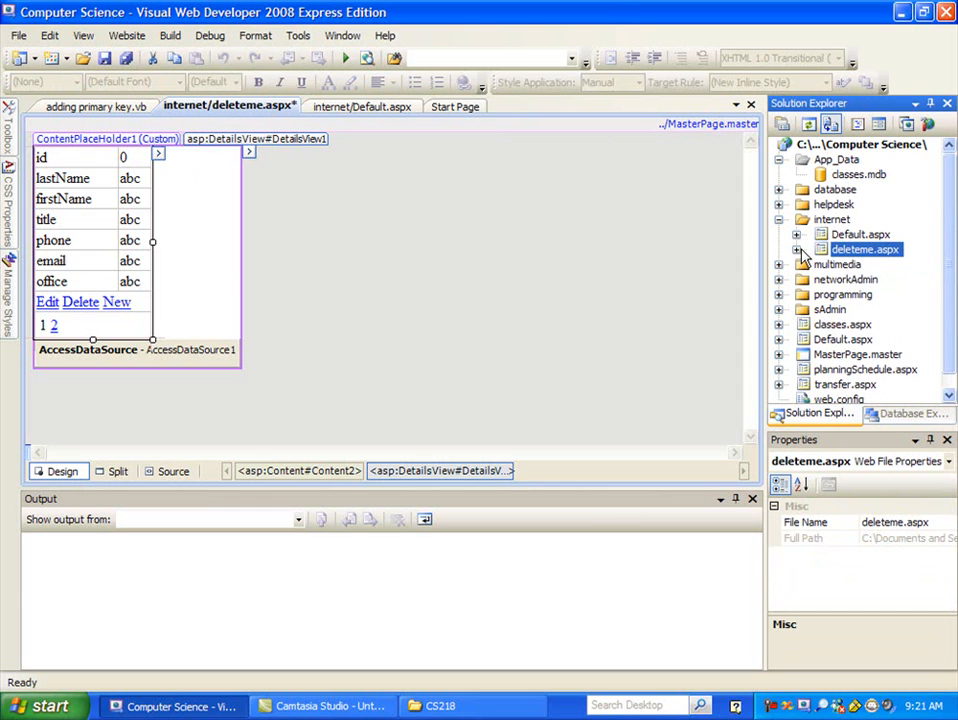
left_click(808, 249)
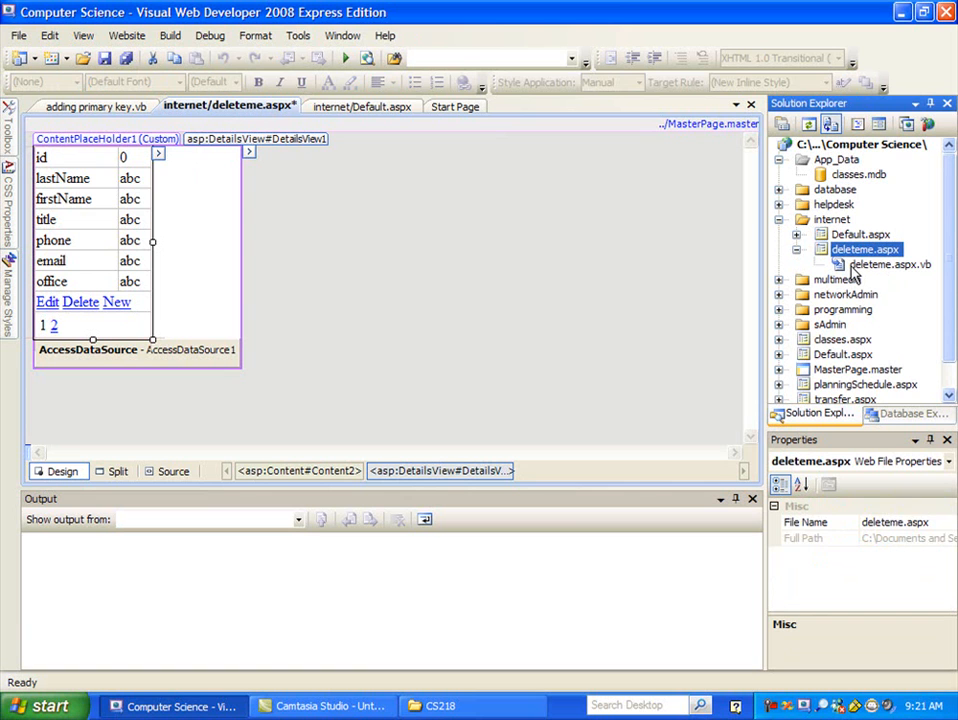
left_click(873, 263)
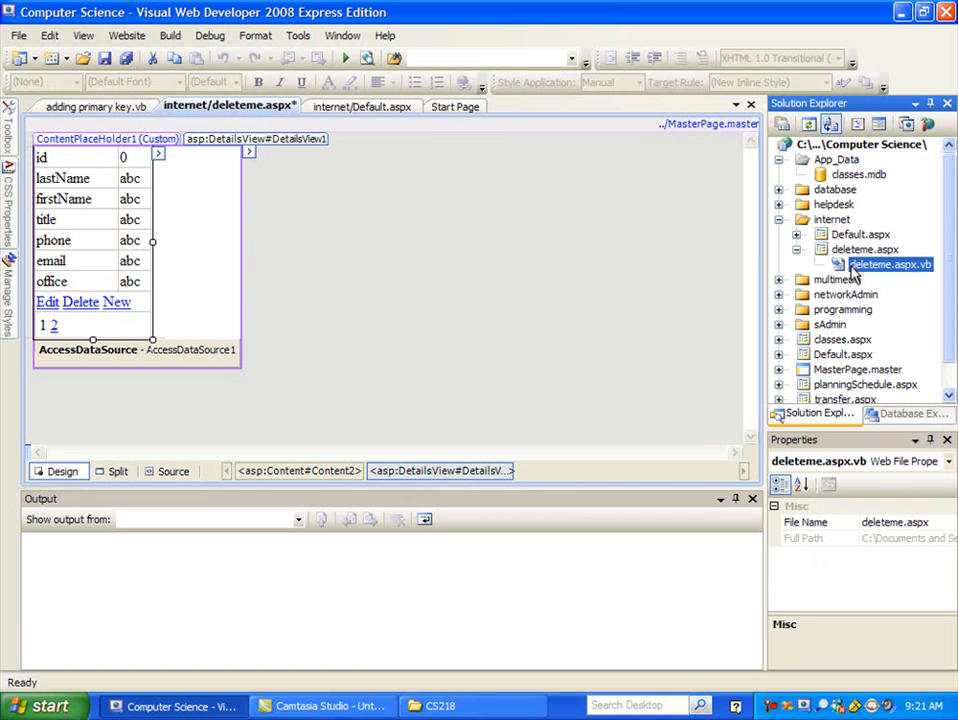
double_click(873, 266)
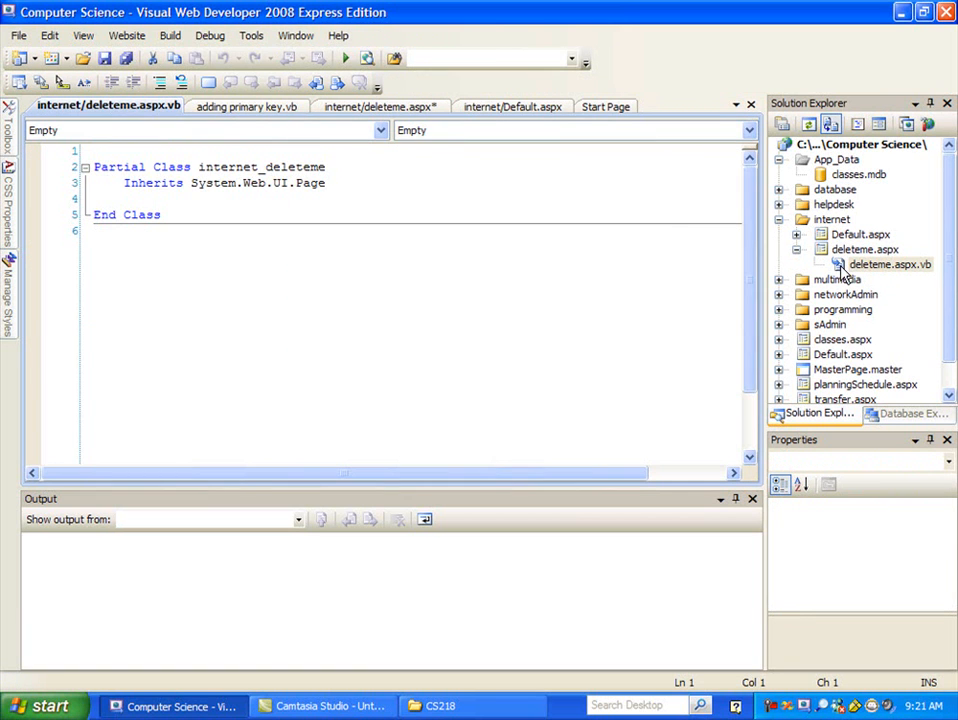
left_click(155, 201)
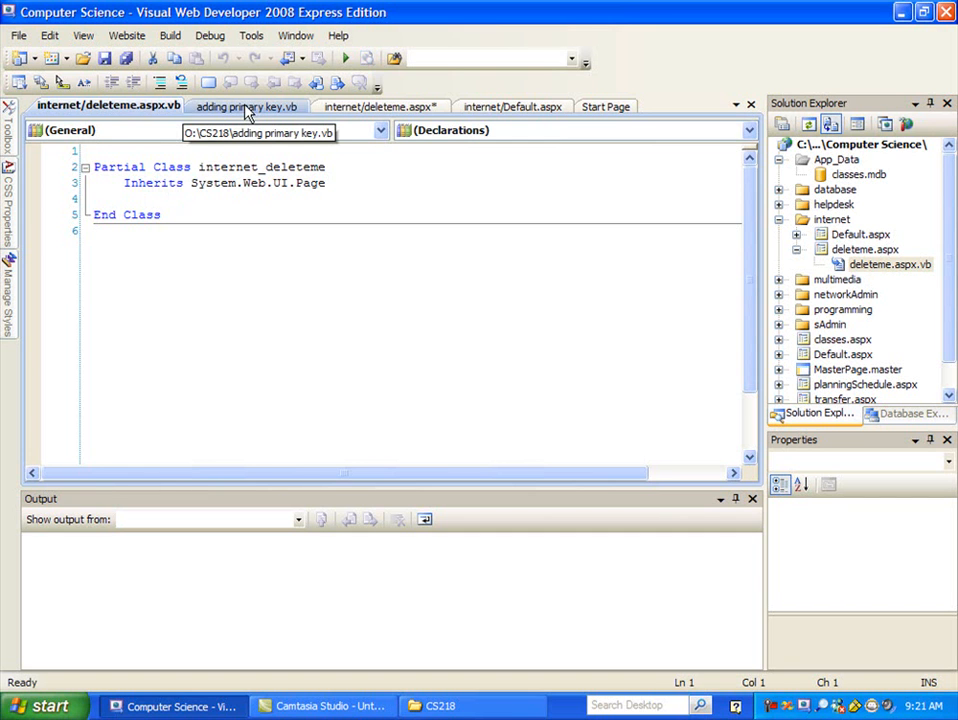
Step: Copy the comment and System.Data and System.Data.OleDb Imports lines to the top of deleteme.aspx.vb
left_click(247, 106)
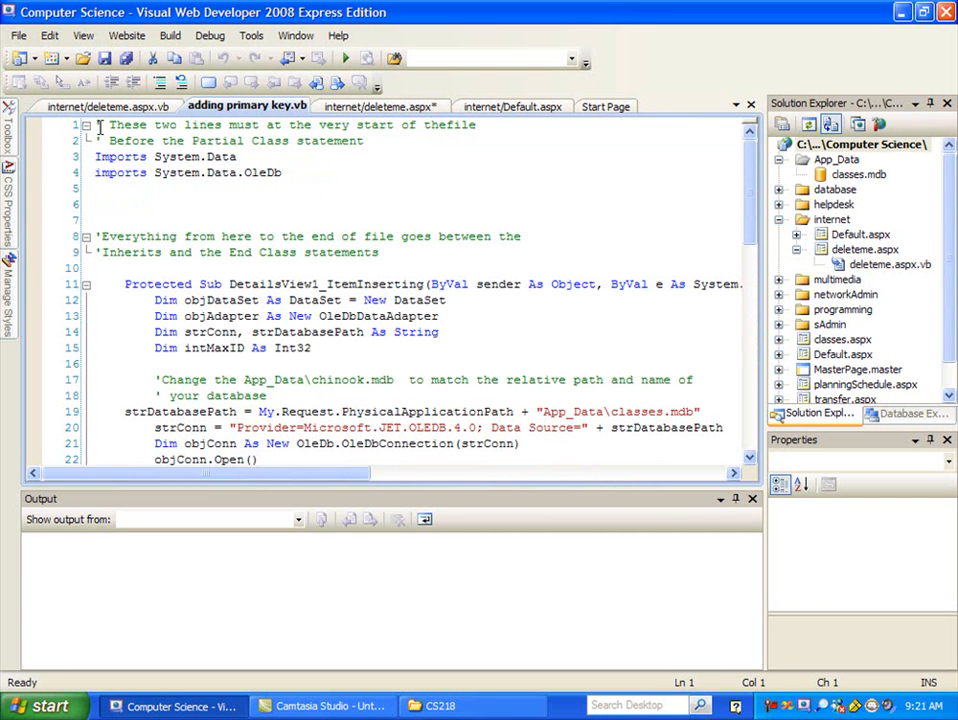
left_click_drag(100, 124, 235, 157)
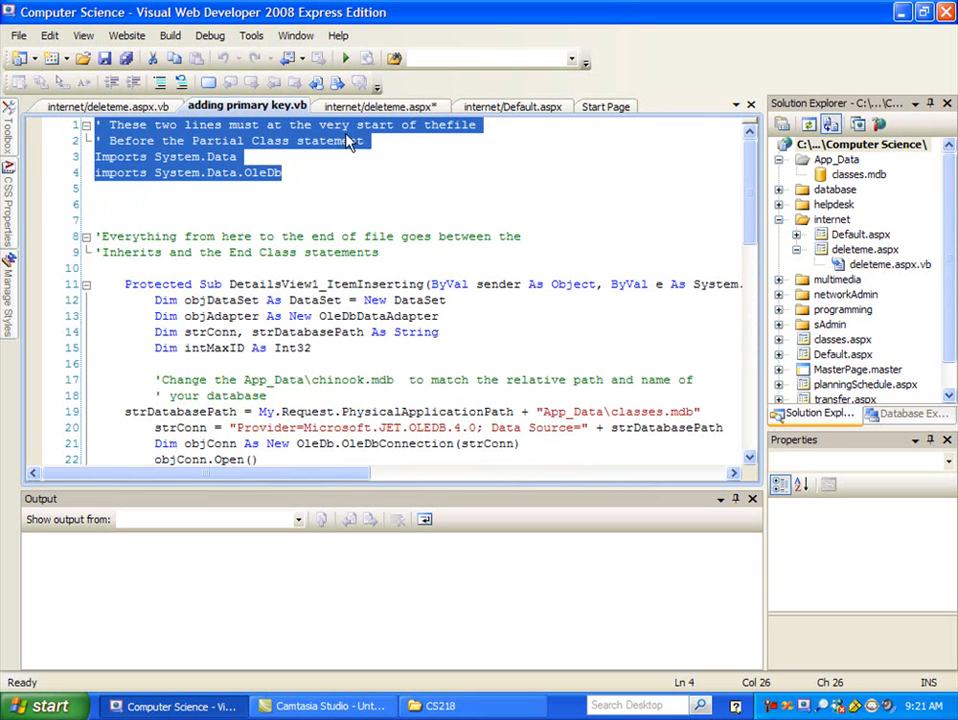
mouse_move(335, 145)
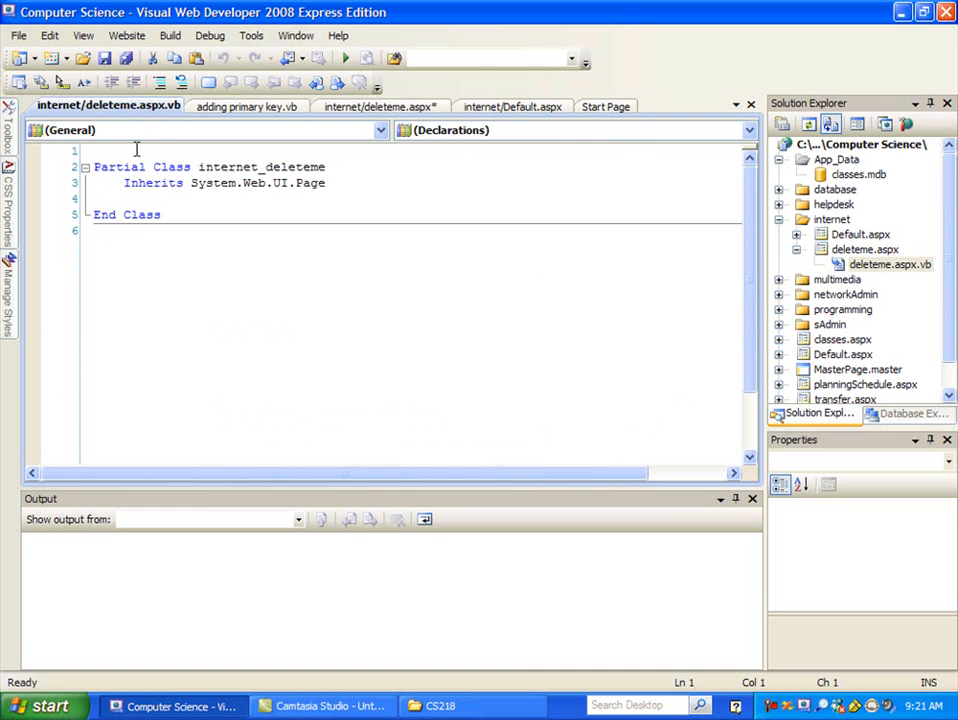
type("' These two lines must at the very start of thefile")
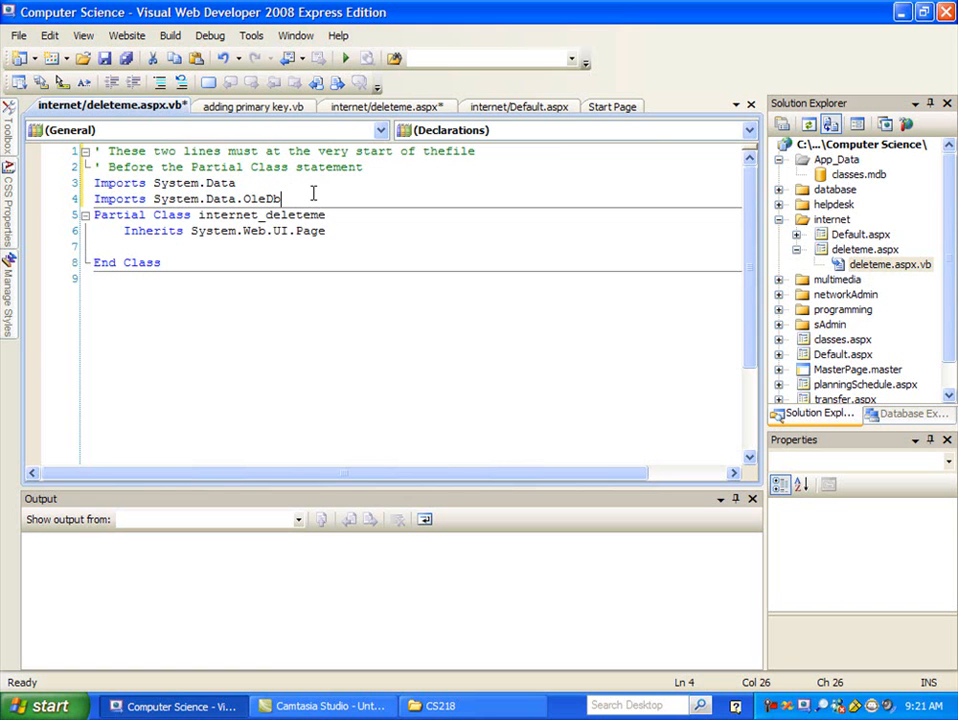
key("Enter")
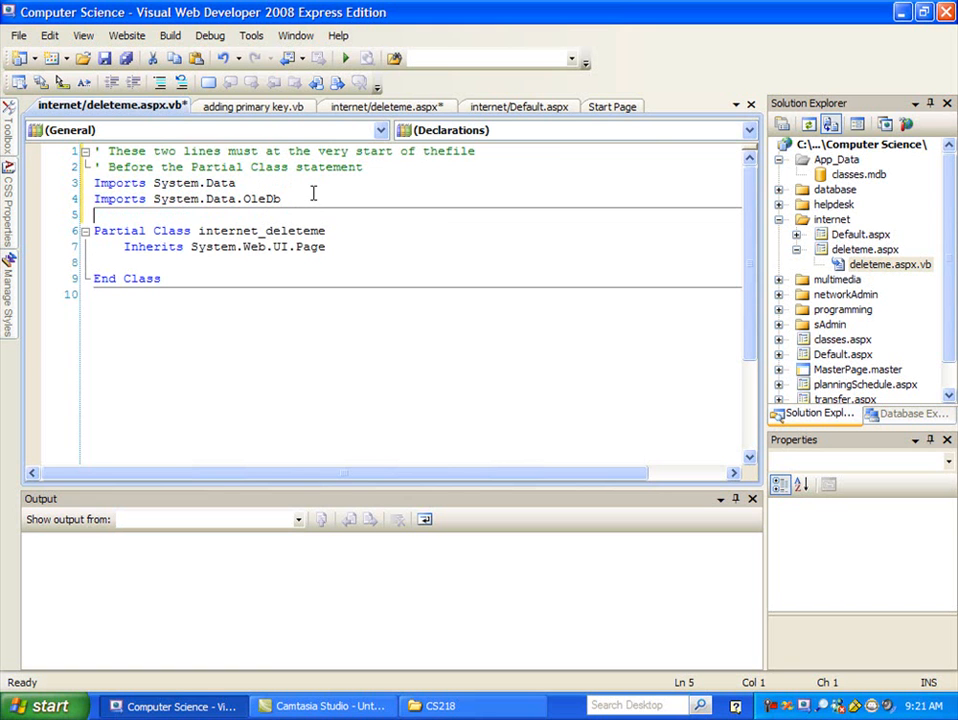
left_click(253, 106)
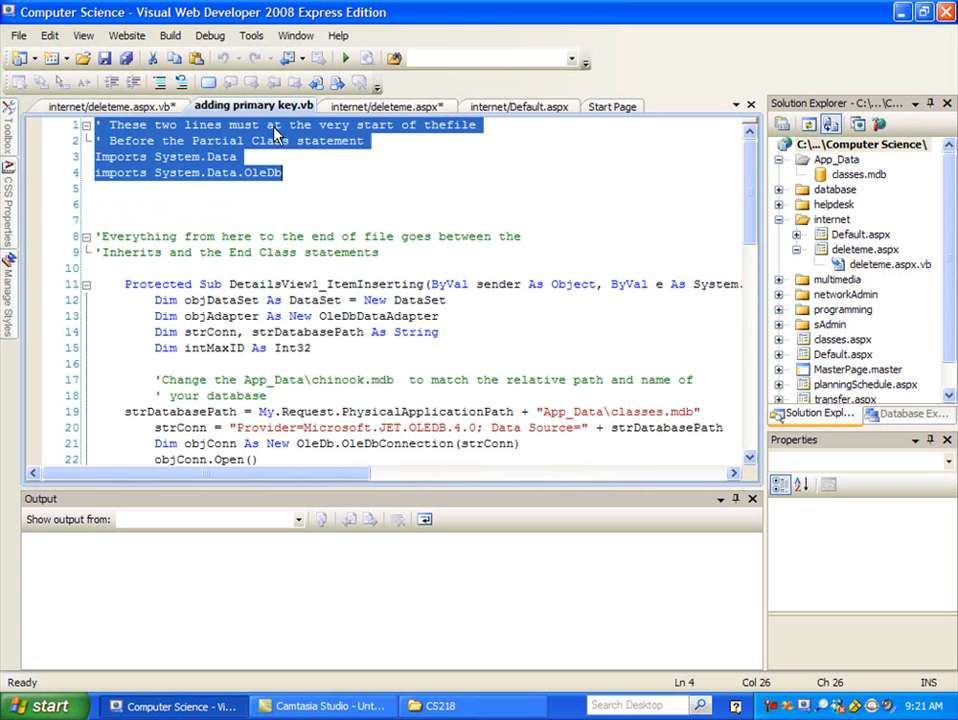
Step: Copy the helper code from line 8 onward and open a blank line inside the deleteme class
left_click(207, 267)
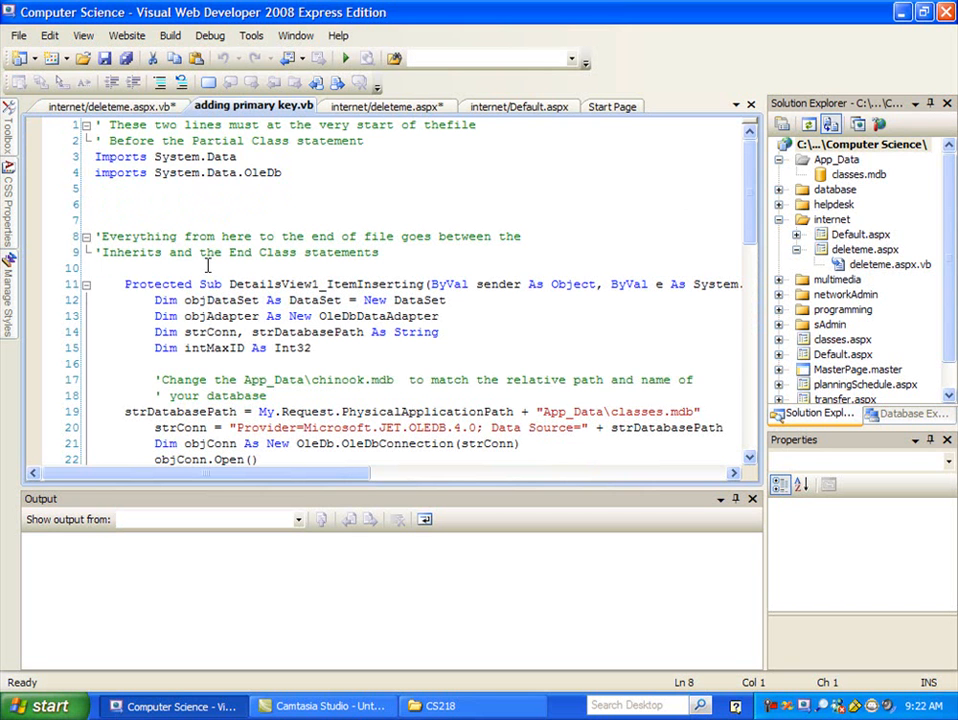
scroll("down", 3)
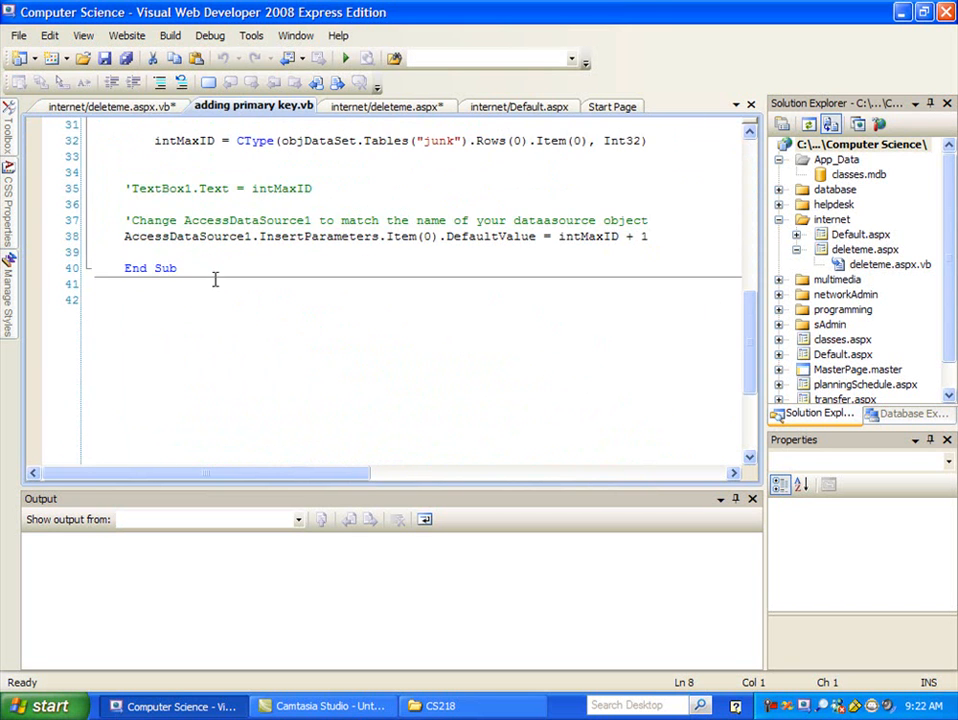
left_click_drag(152, 140, 175, 268)
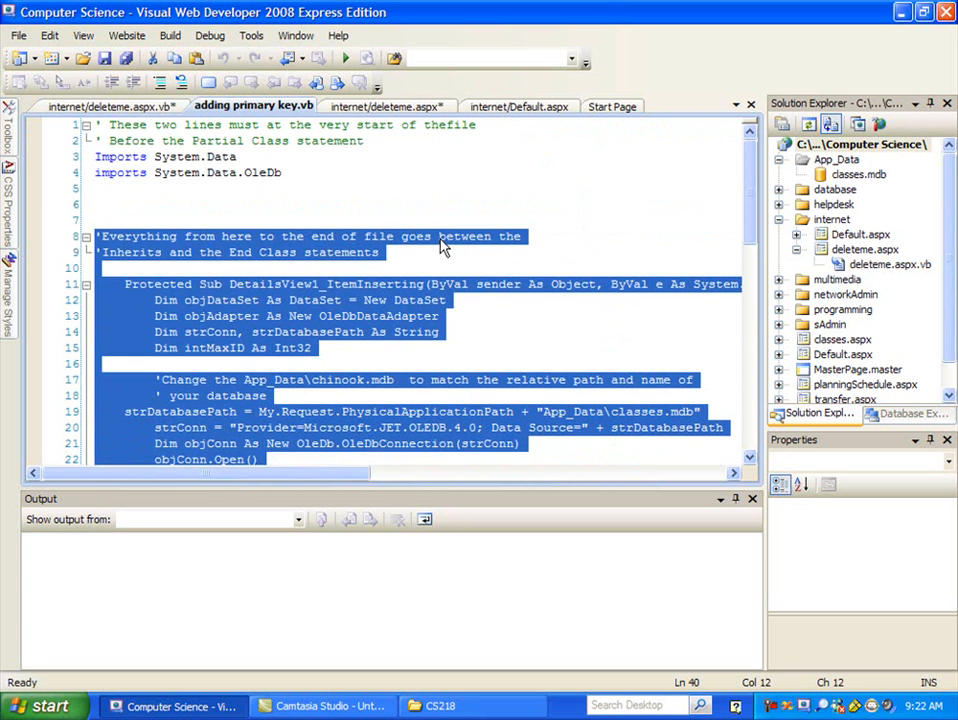
mouse_move(222, 237)
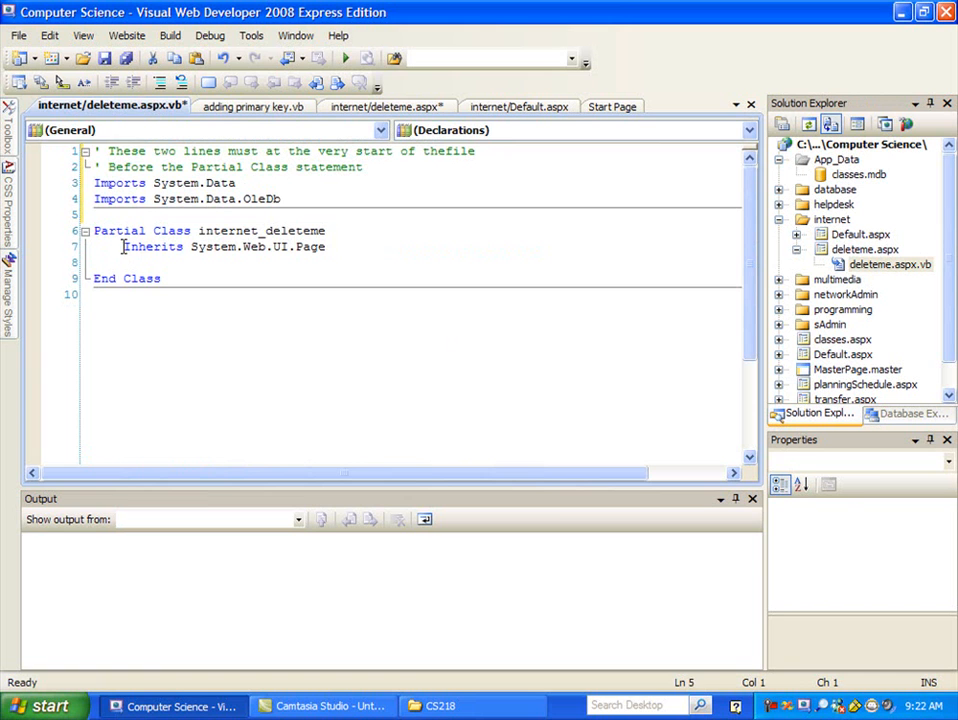
left_click(95, 262)
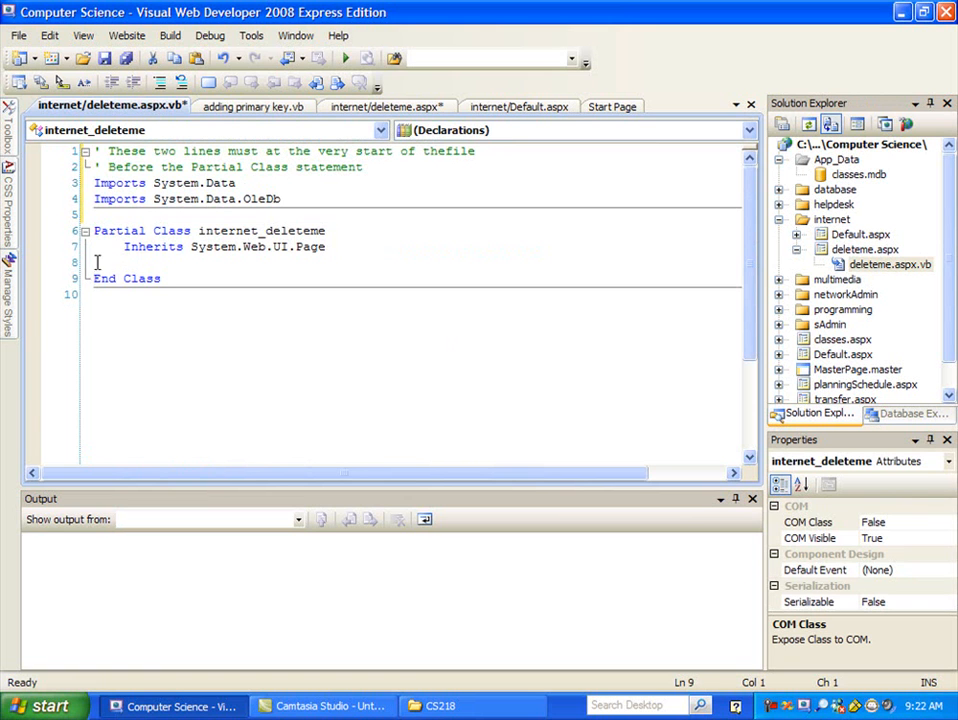
key("Enter")
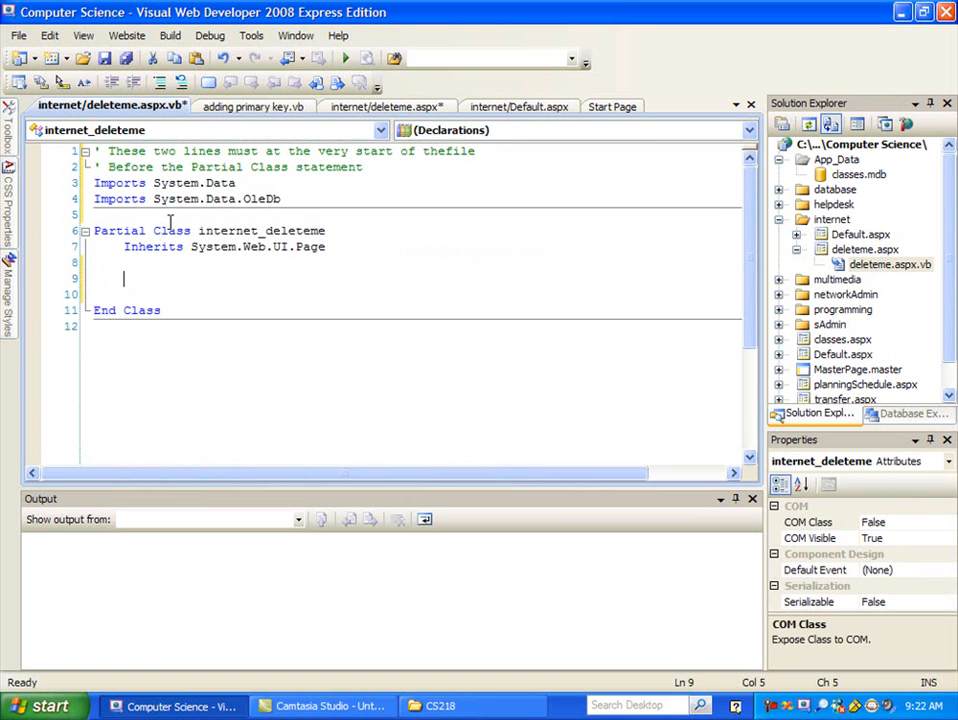
Step: Review the pasted DetailsView1_ItemInserting handler and select classes.mdb in the database path
scroll("down", 3)
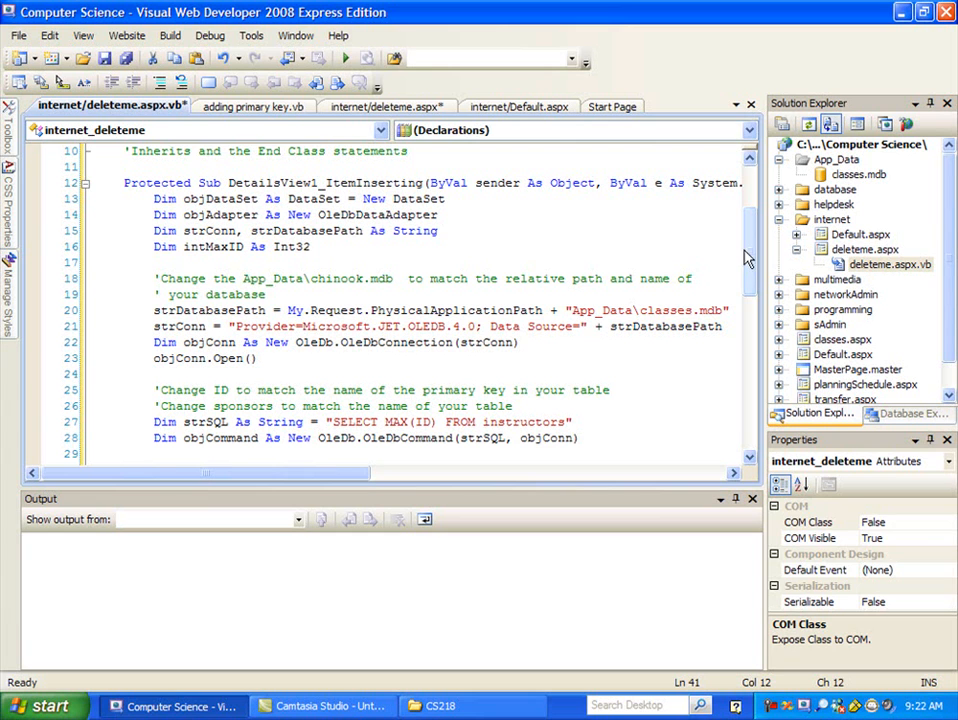
double_click(657, 310)
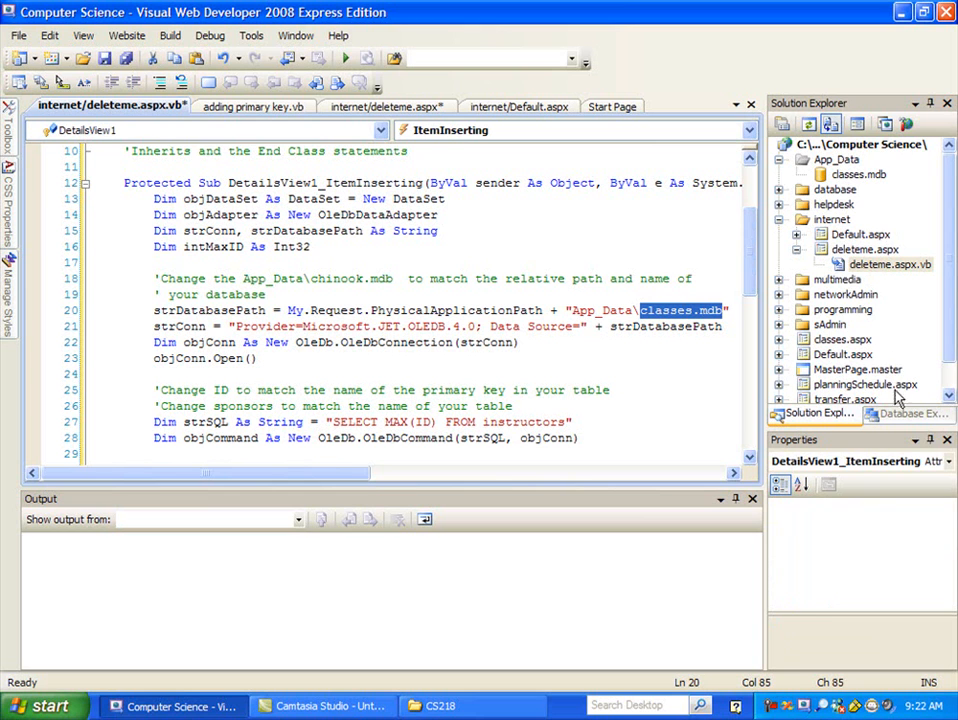
Step: Add the classes.mdb connection in Database Explorer and expand its Tables folder
left_click(908, 413)
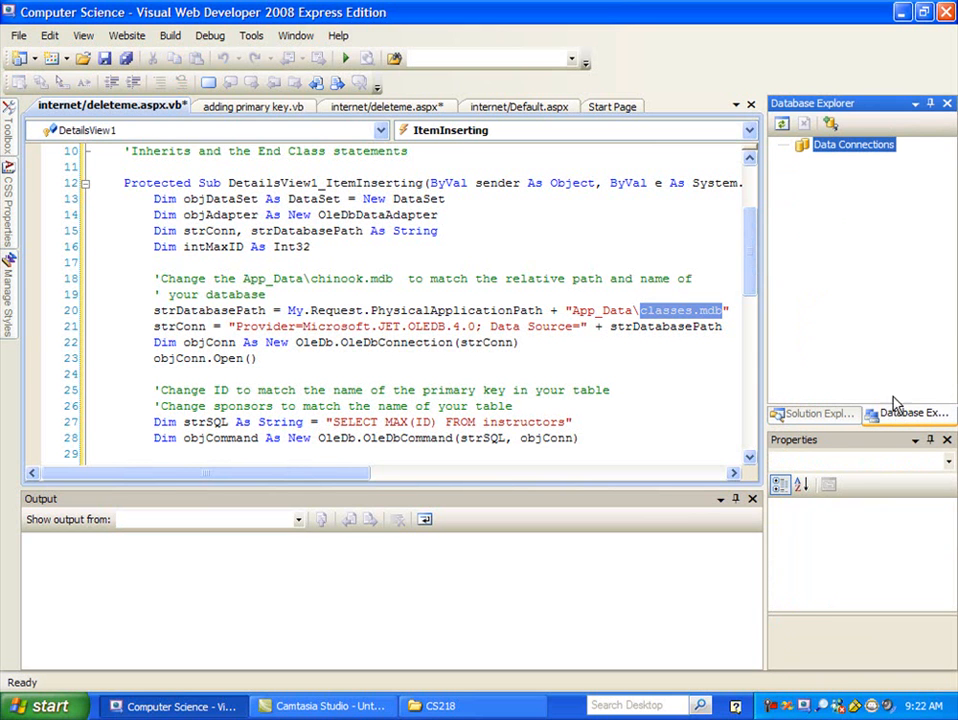
mouse_move(812, 176)
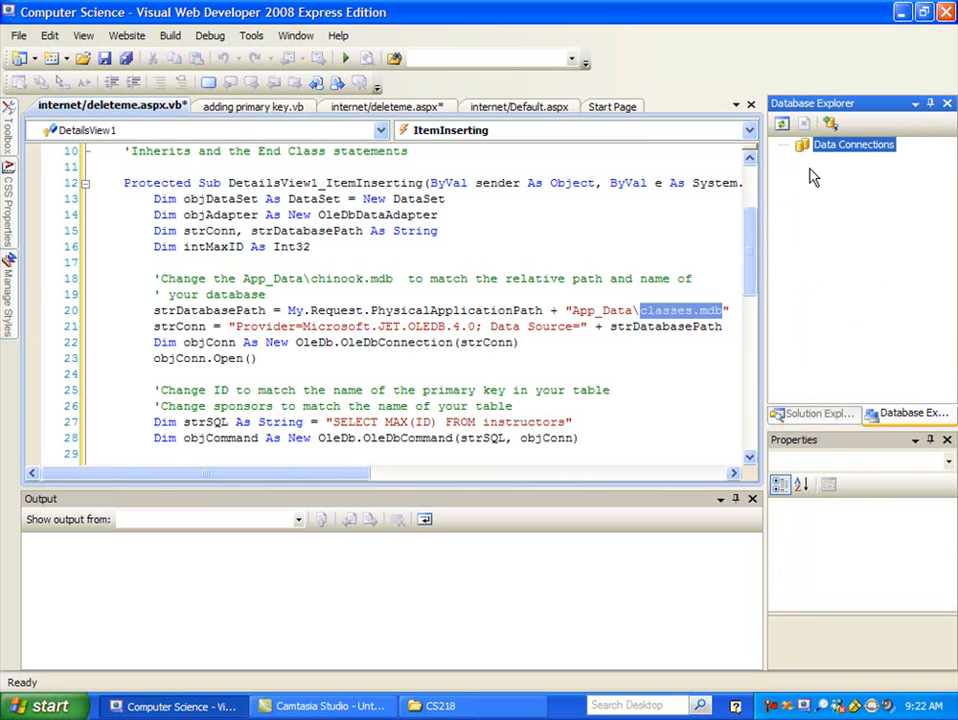
left_click(798, 145)
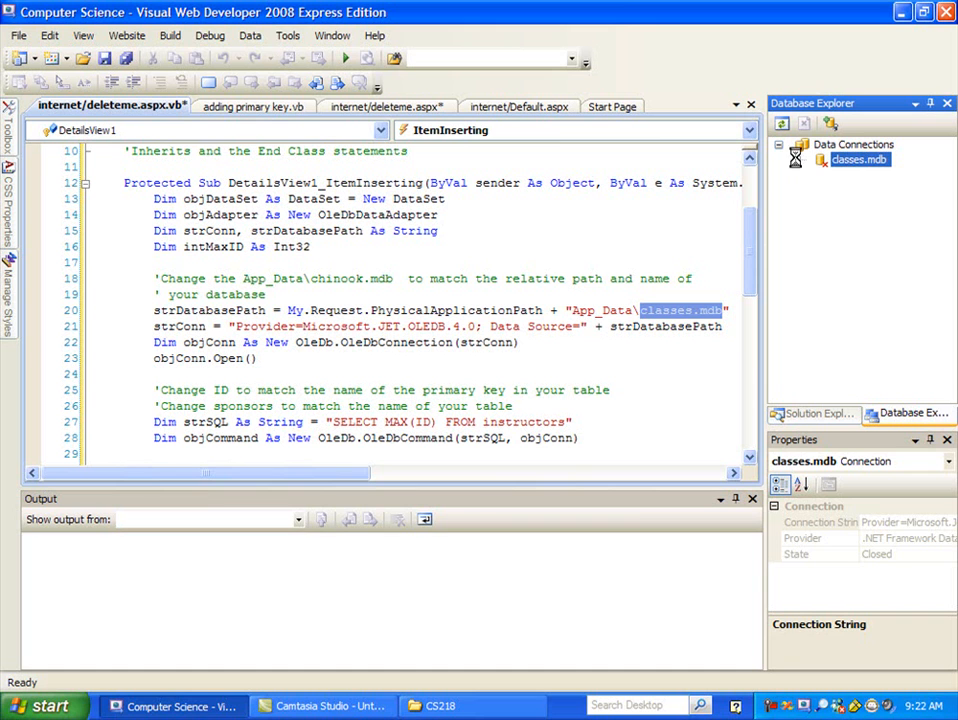
left_click(797, 160)
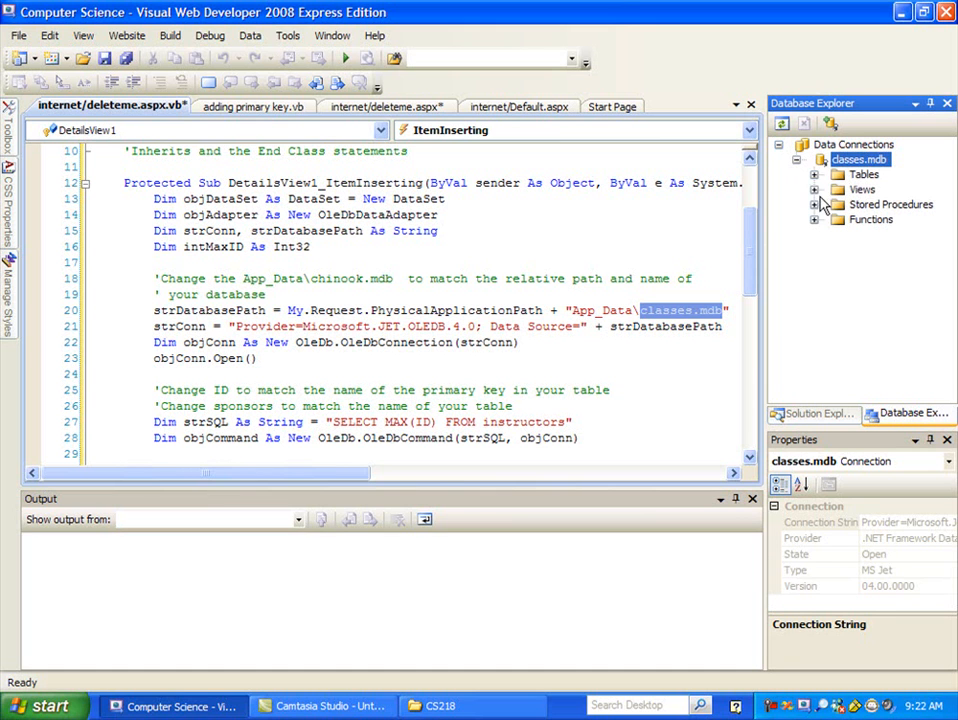
left_click(816, 174)
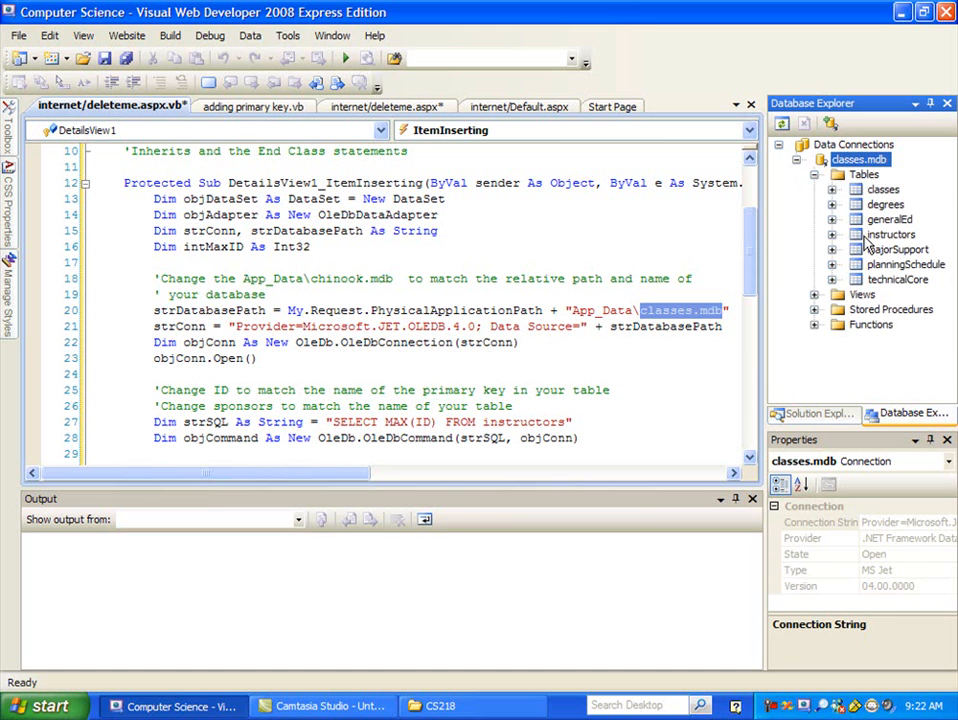
left_click(885, 234)
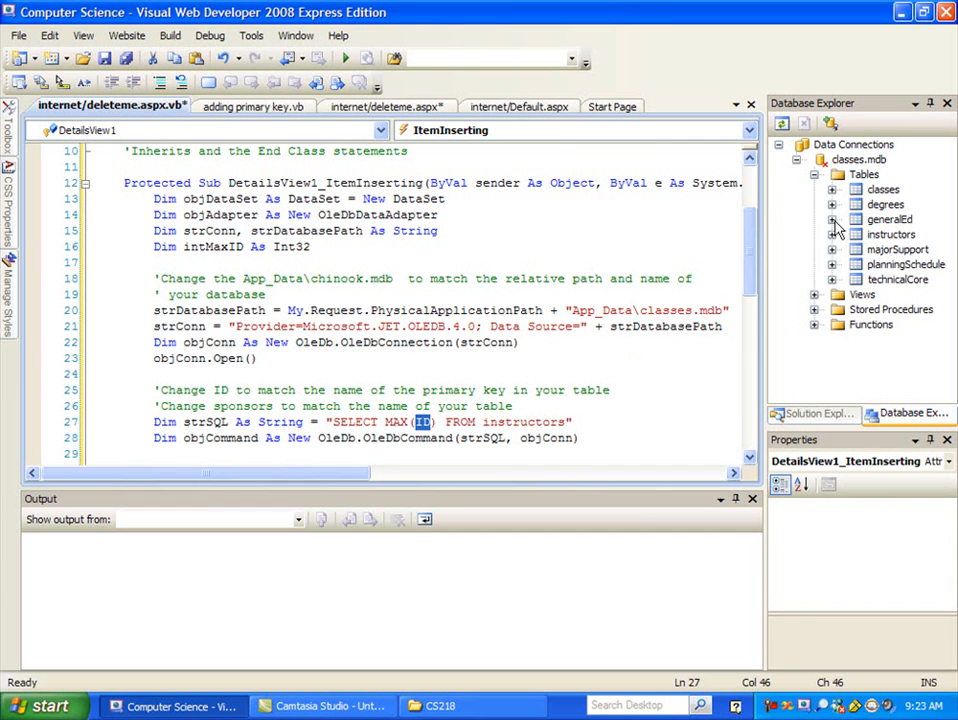
Step: Check the instructors table's id column and correct the query to SELECT MAX(id) FROM instructors
left_click(833, 234)
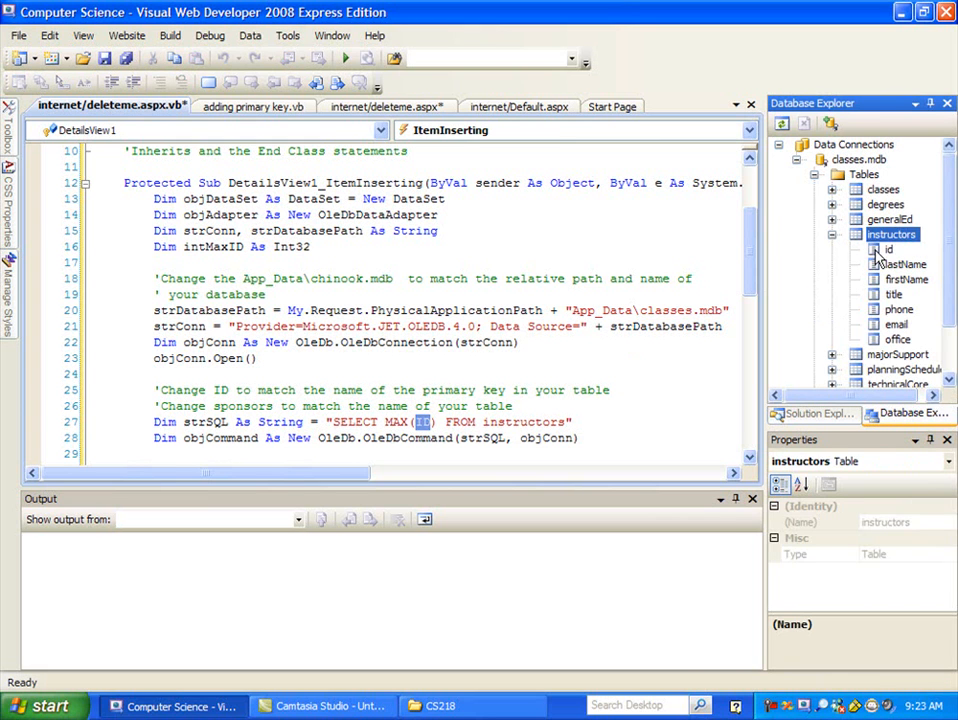
left_click(883, 249)
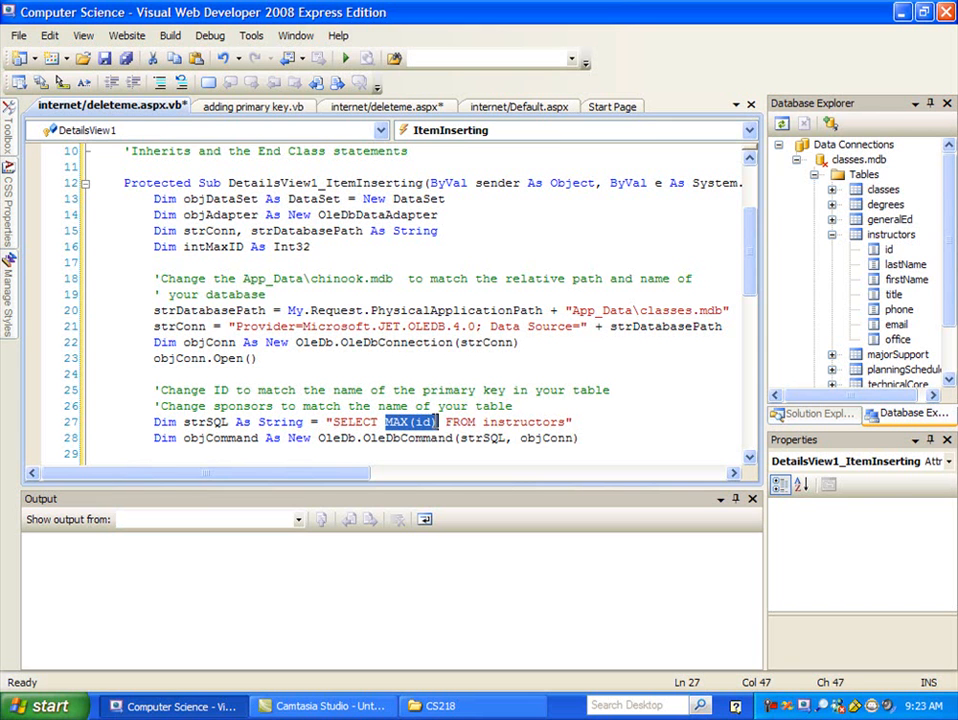
scroll("down", 3)
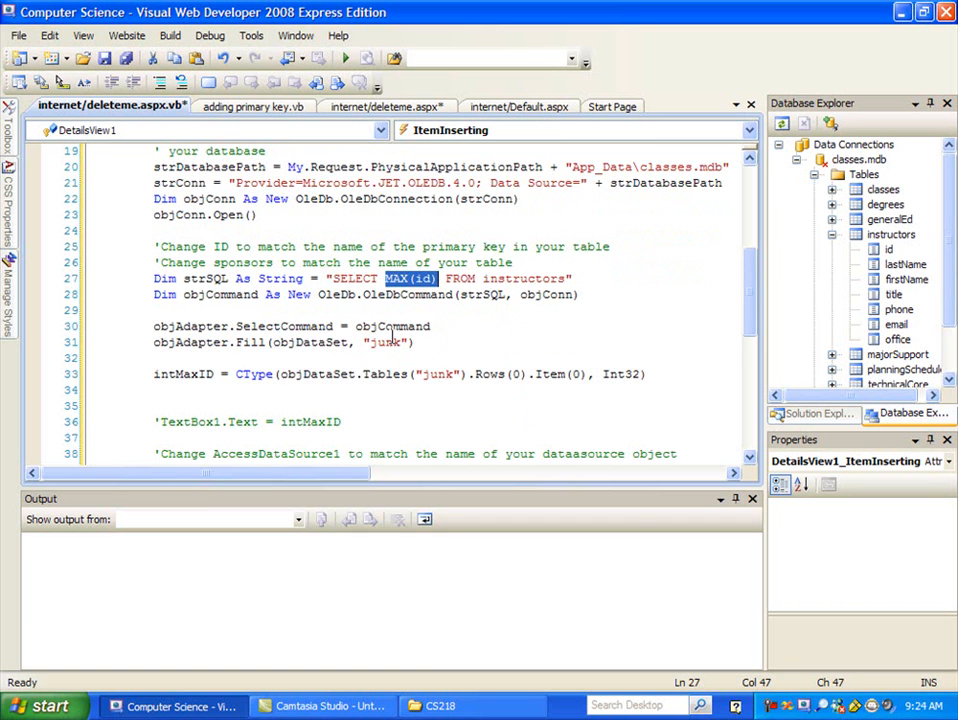
Step: Change line 39 to AccessDataSource1.InsertParameters.Item(0).DefaultValue = intMaxID + 1
scroll("down", 3)
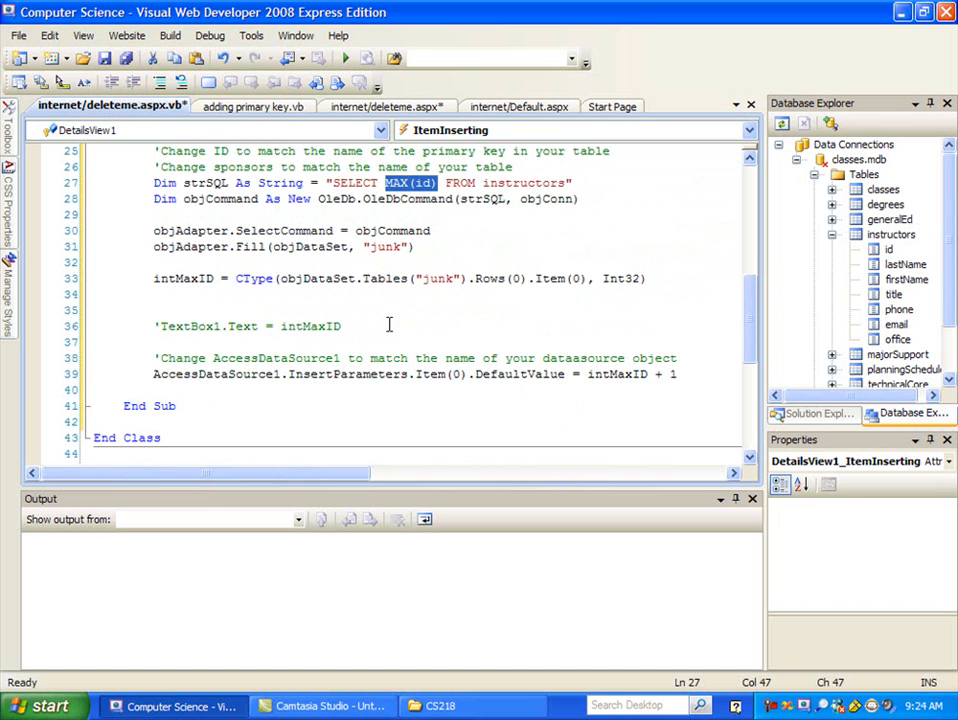
left_click_drag(587, 373, 676, 373)
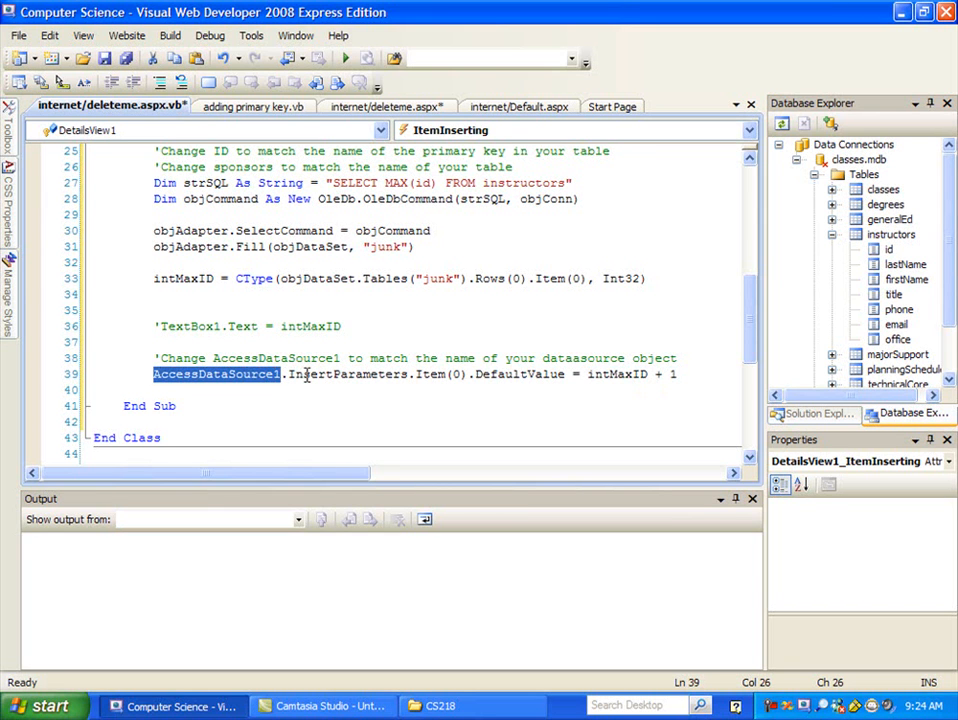
mouse_move(285, 375)
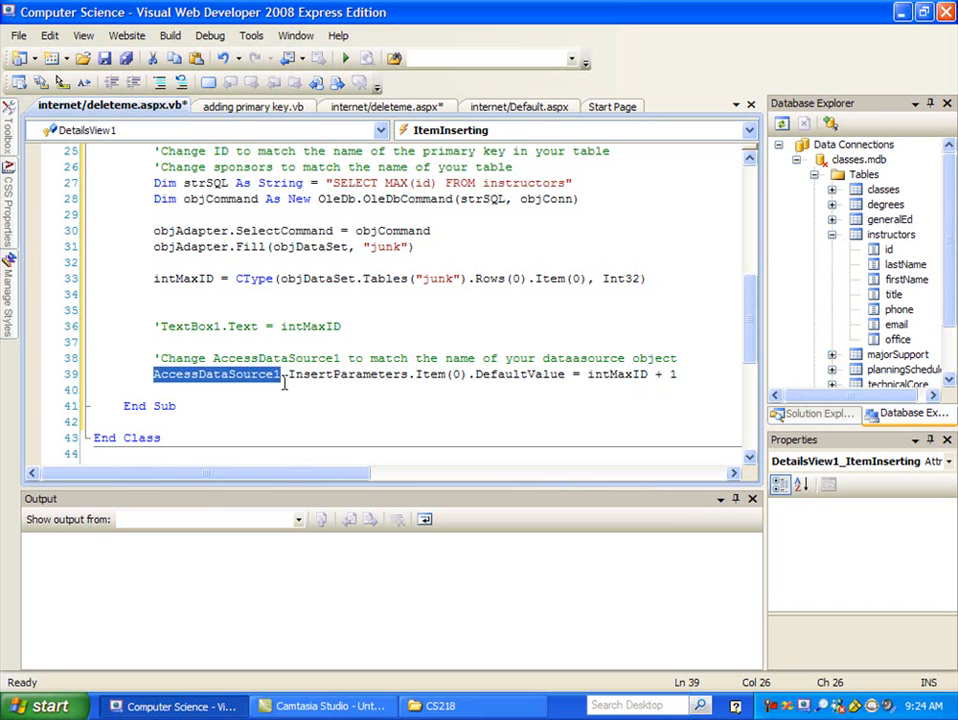
mouse_move(283, 386)
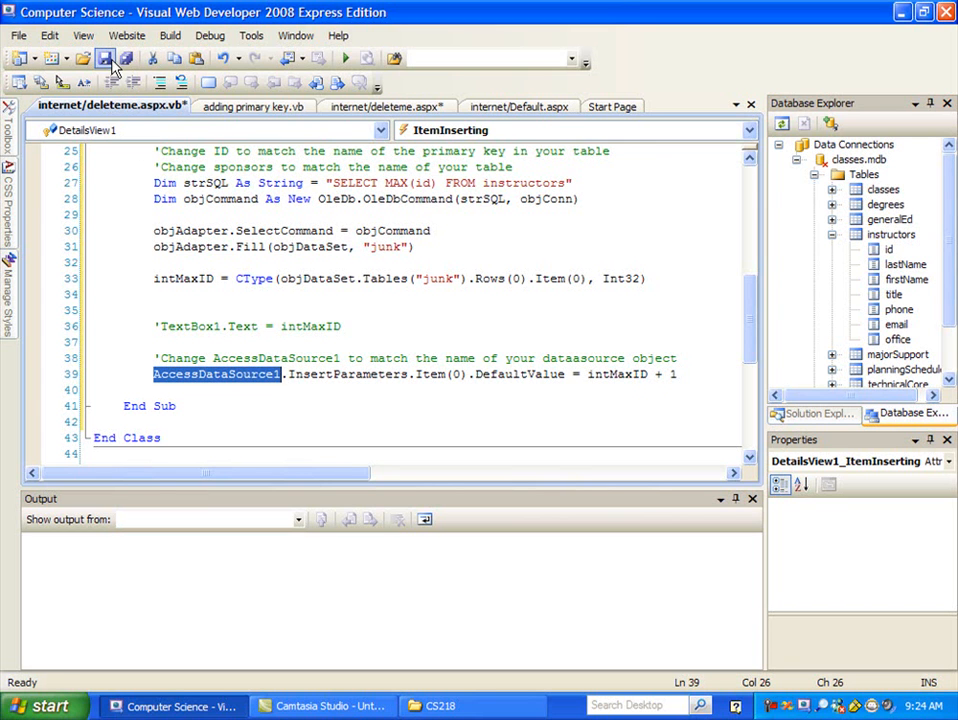
Step: Save deleteme.aspx.vb, build without debugging, and view deleteme.aspx in the browser
left_click(248, 106)
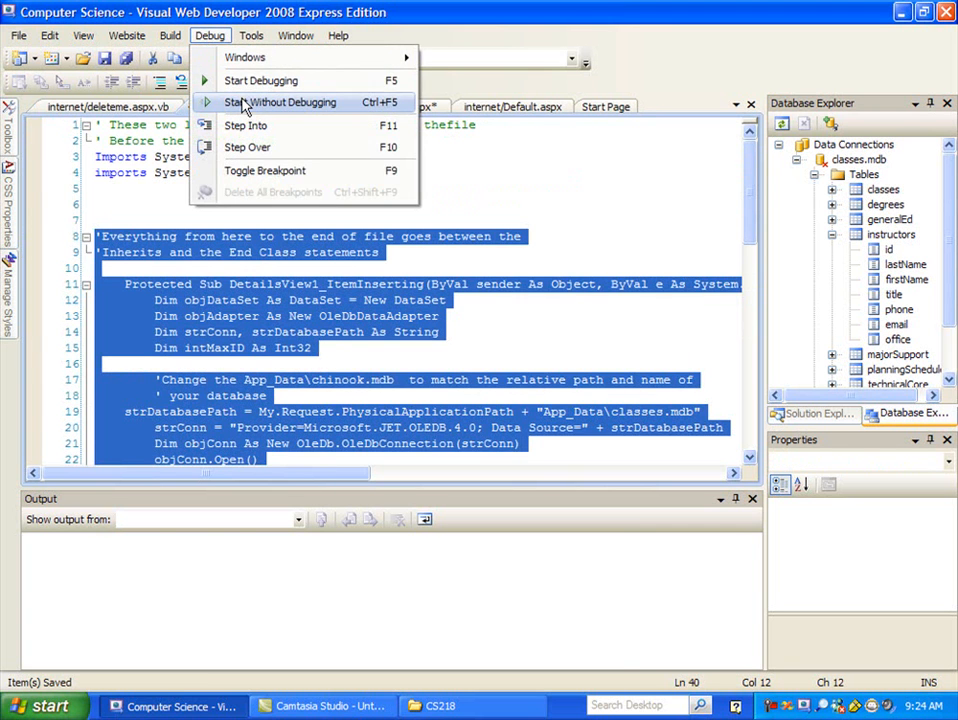
left_click(280, 102)
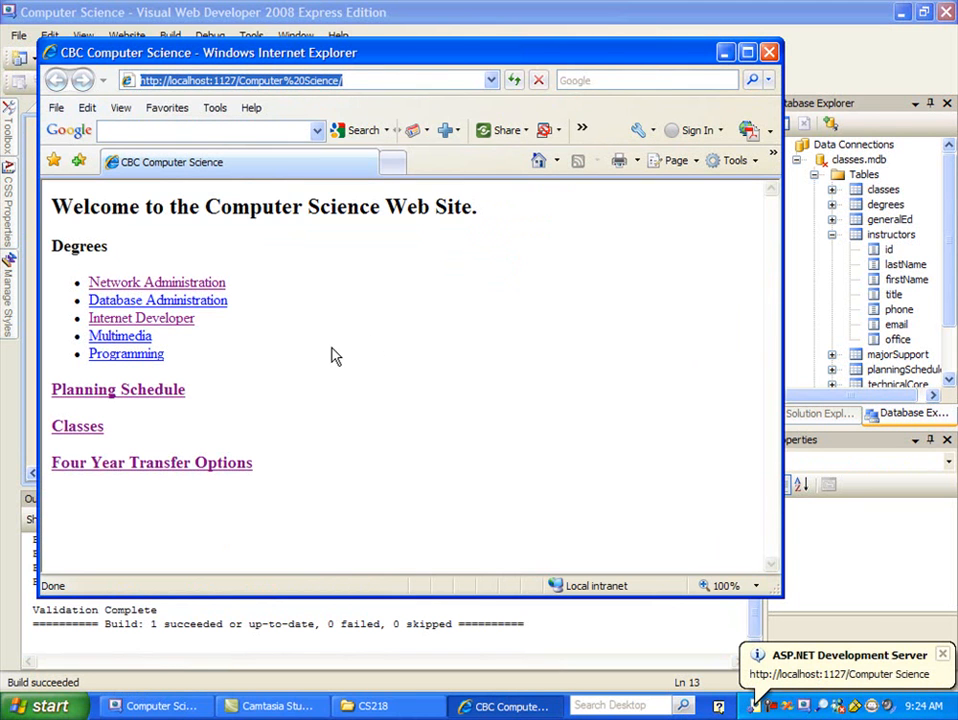
mouse_move(654, 186)
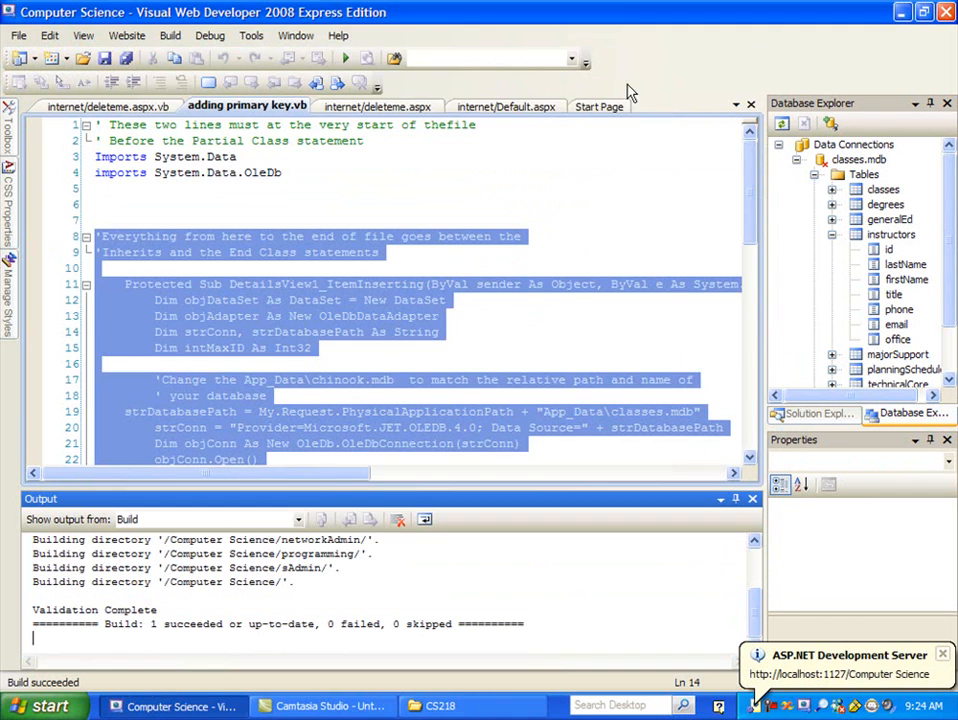
mouse_move(377, 106)
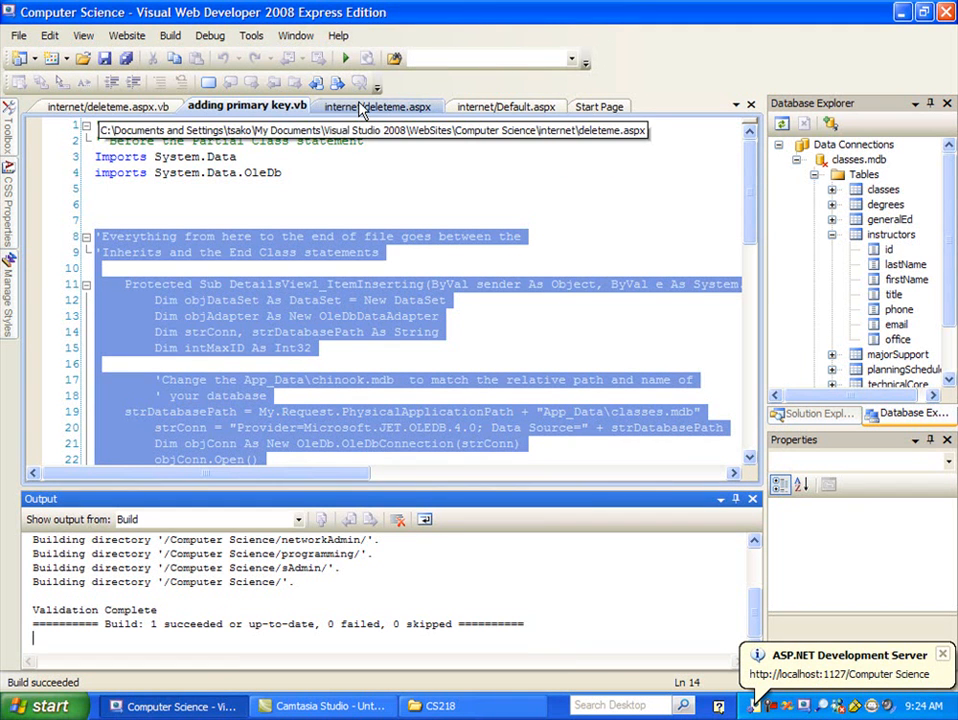
left_click(237, 106)
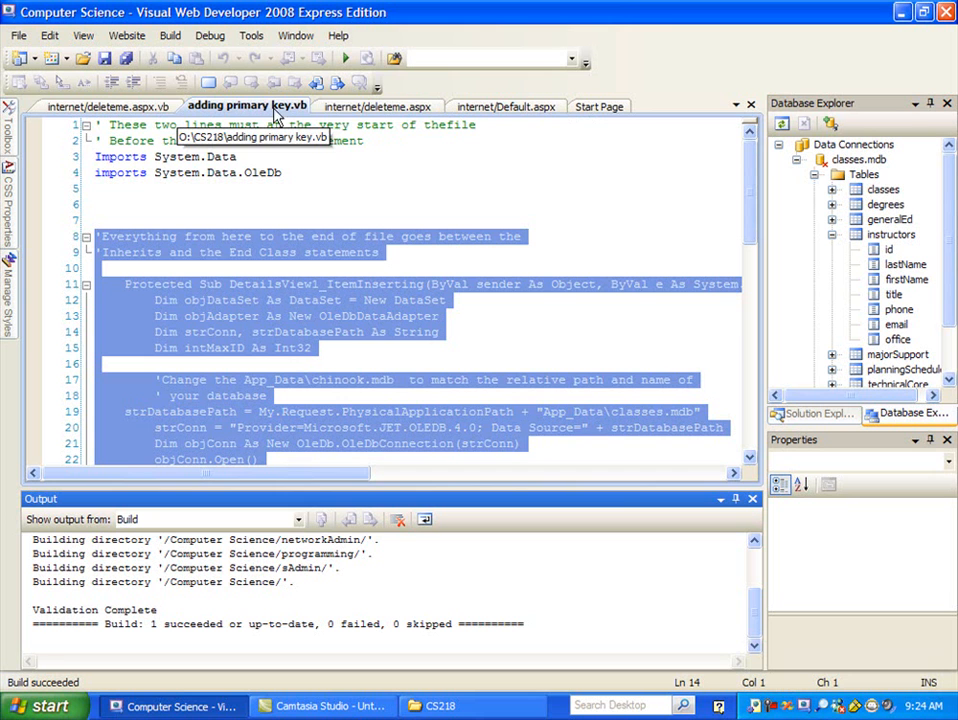
left_click(378, 106)
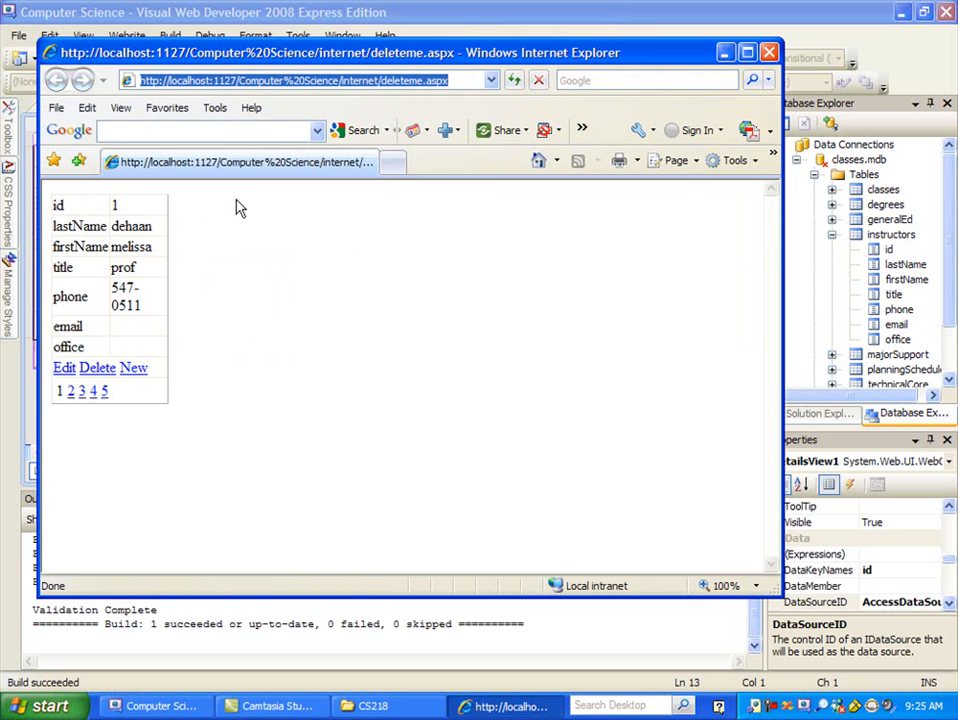
mouse_move(180, 336)
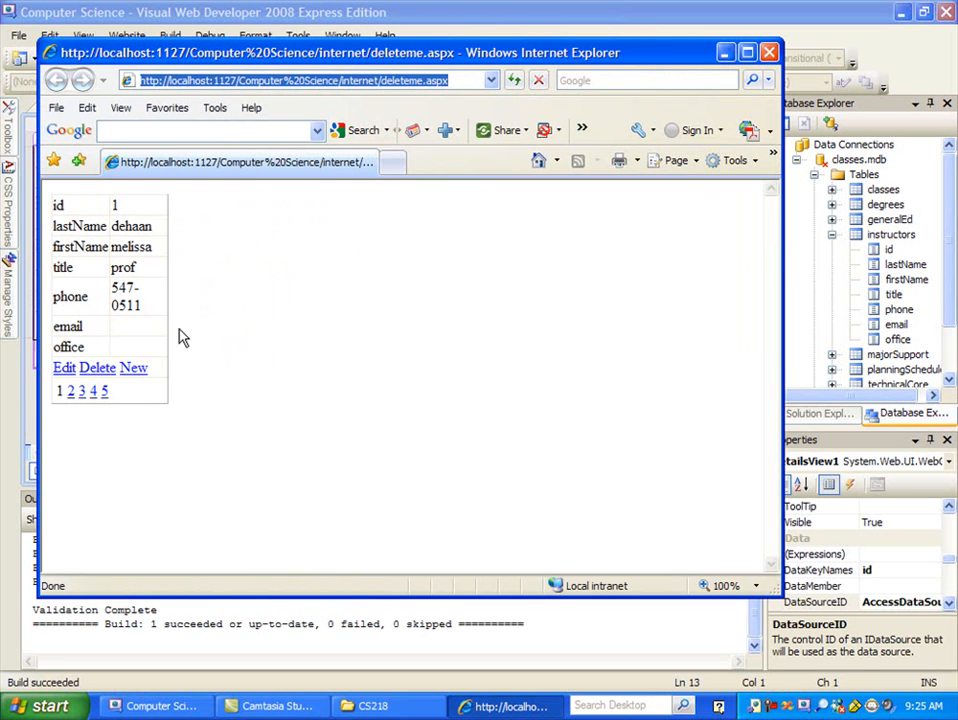
Step: Insert instructor 'smith joe' via New/Insert, then view record 6
left_click(133, 367)
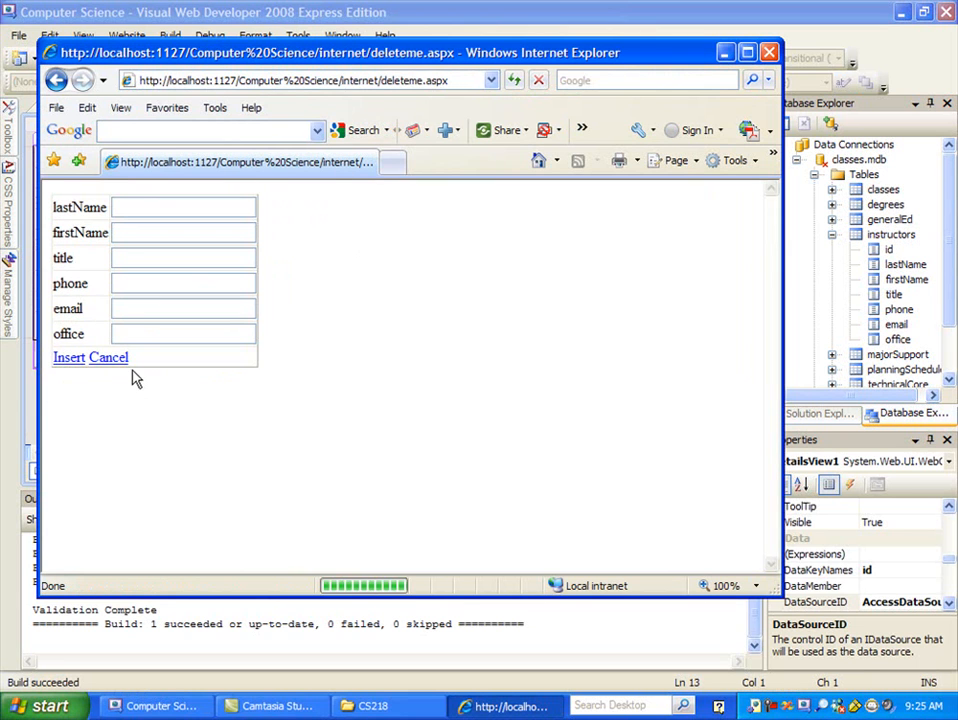
mouse_move(101, 195)
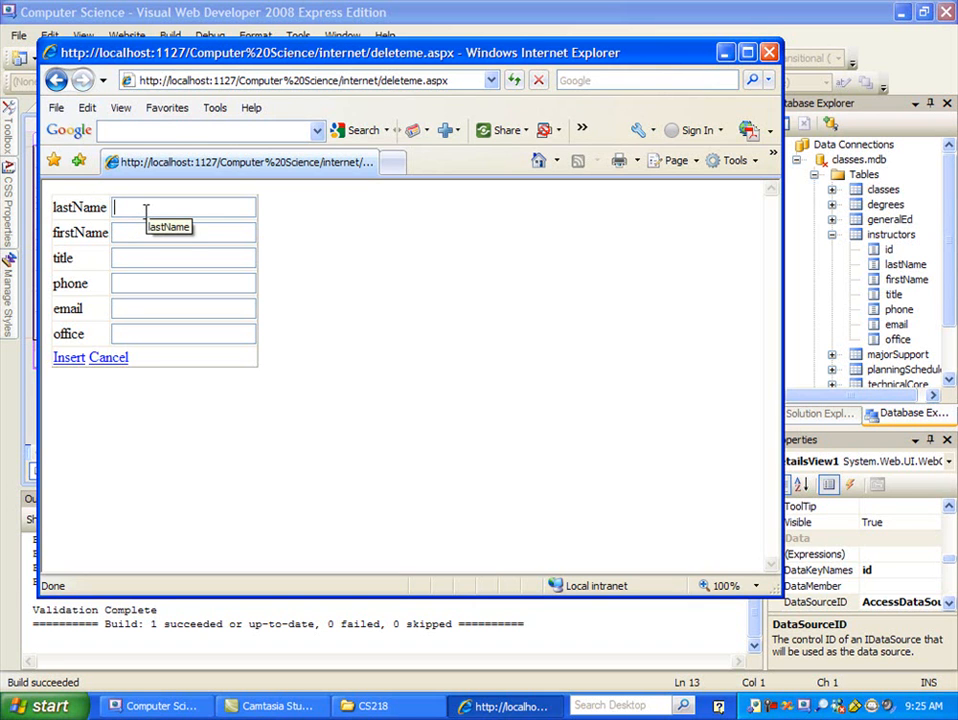
type("smith")
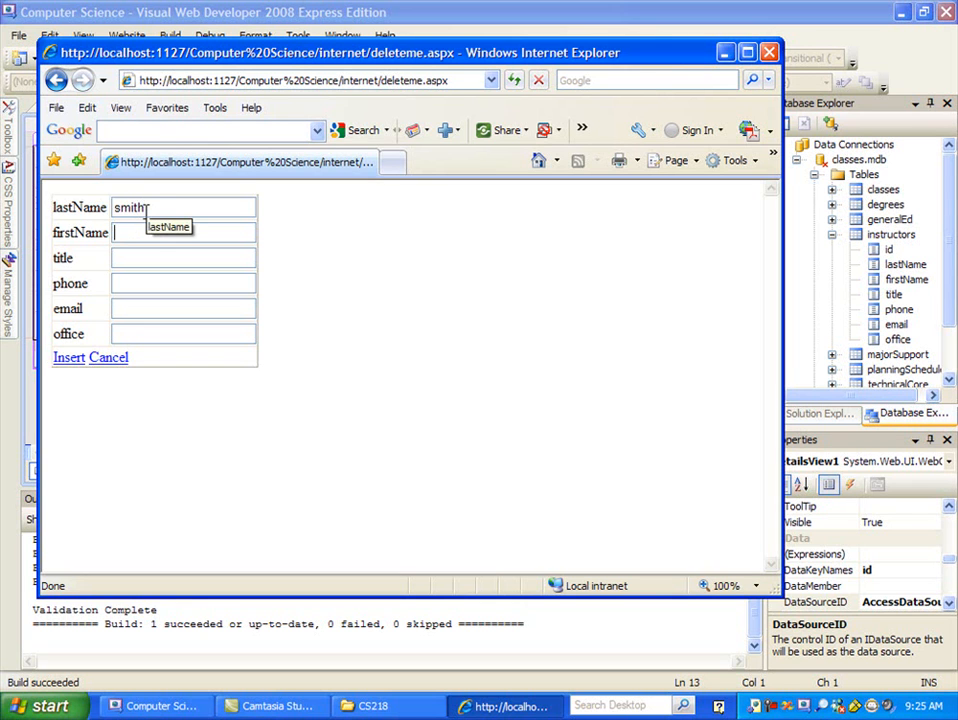
type("joe")
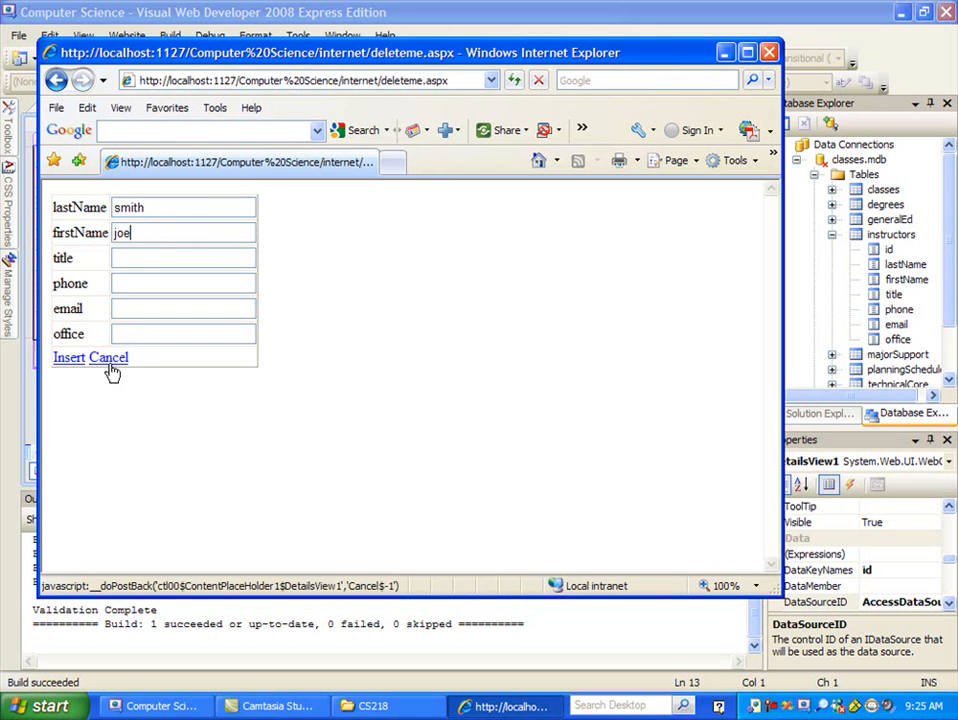
left_click(108, 357)
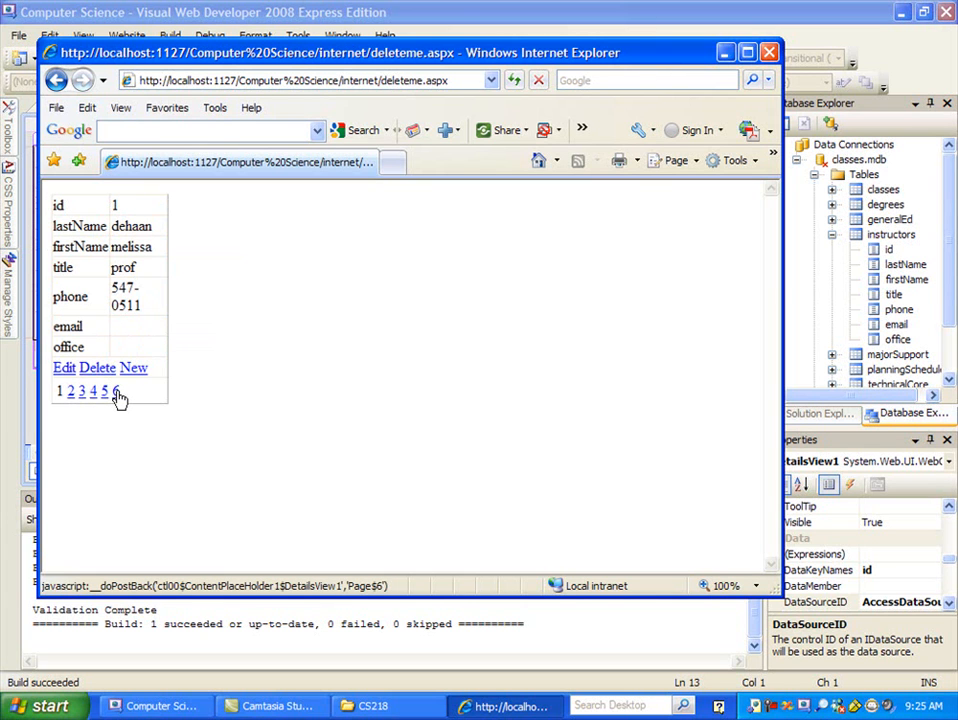
left_click(116, 392)
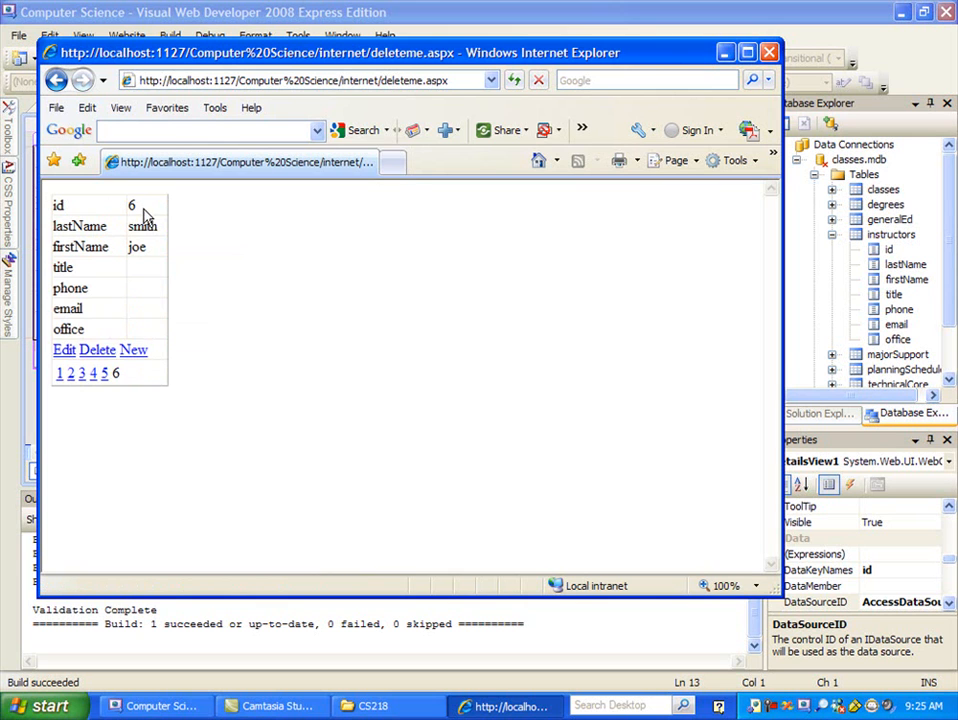
mouse_move(158, 350)
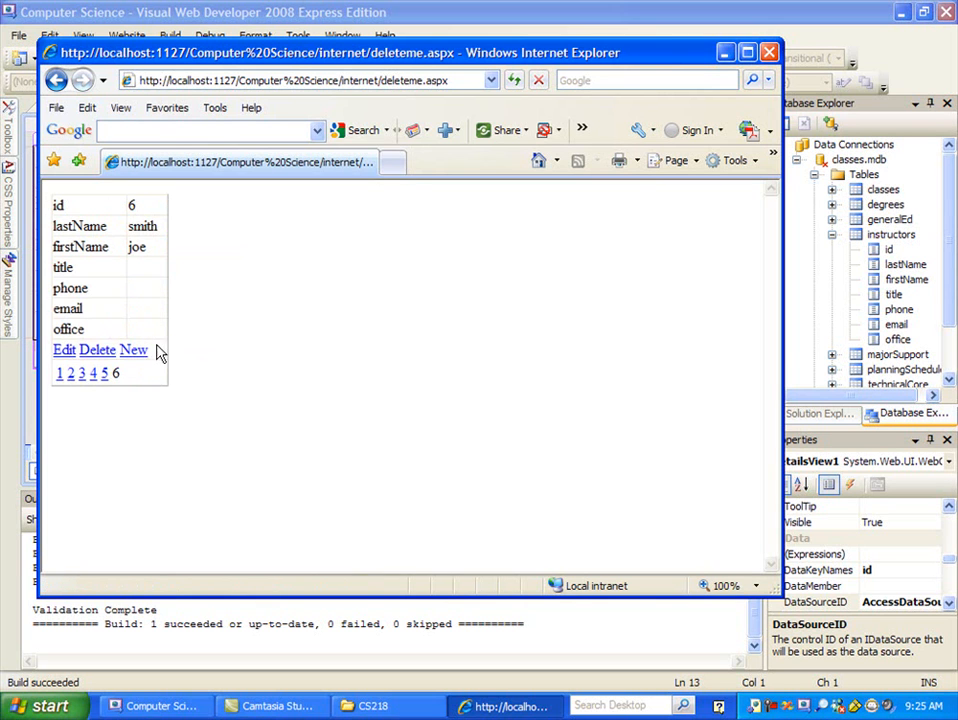
Step: Fill the new-record form with lastName 'white' and firstName 'julie', then view the last page
left_click(133, 349)
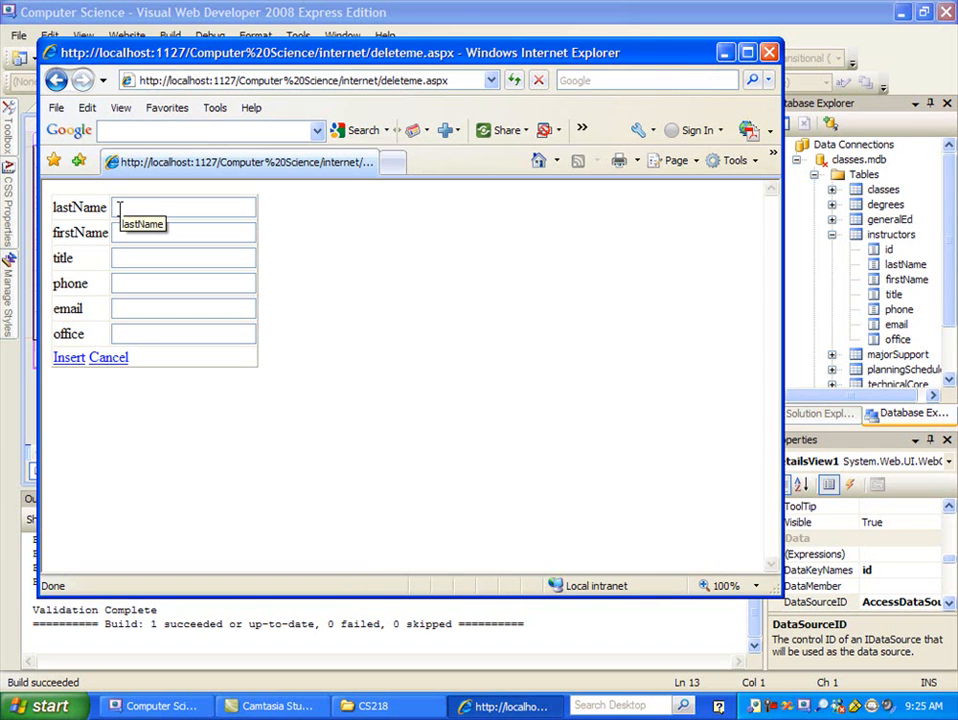
type("white")
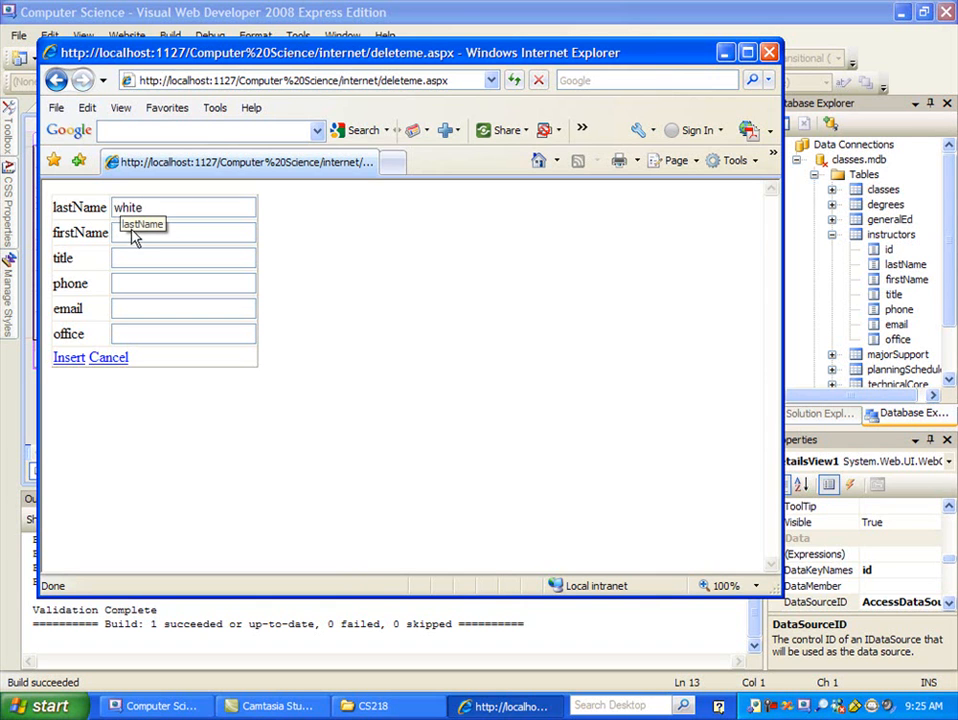
type("j")
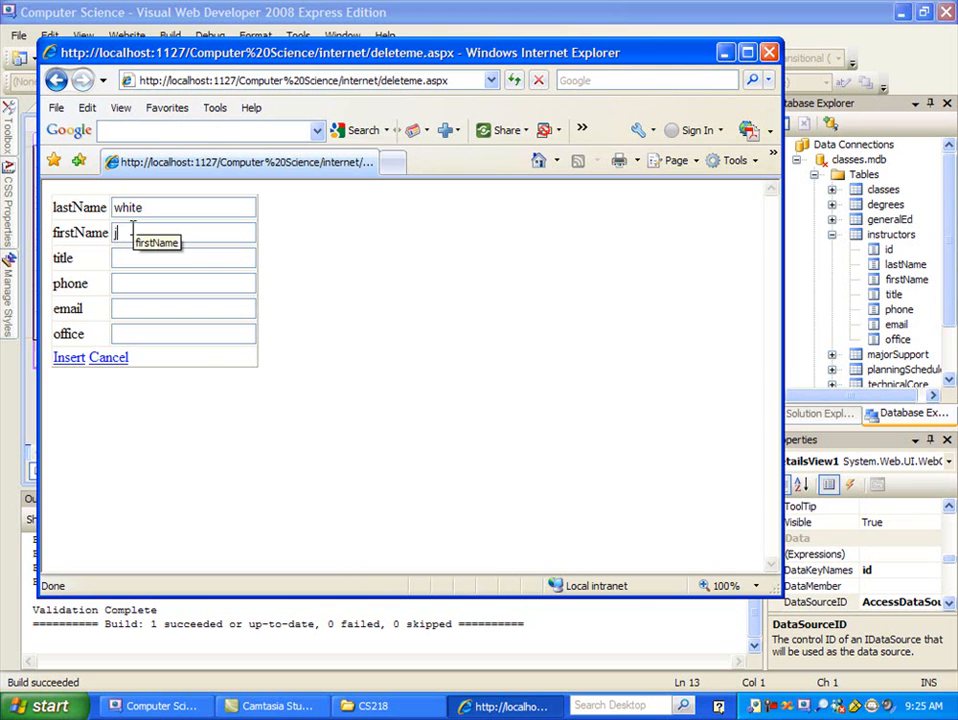
type("ulie")
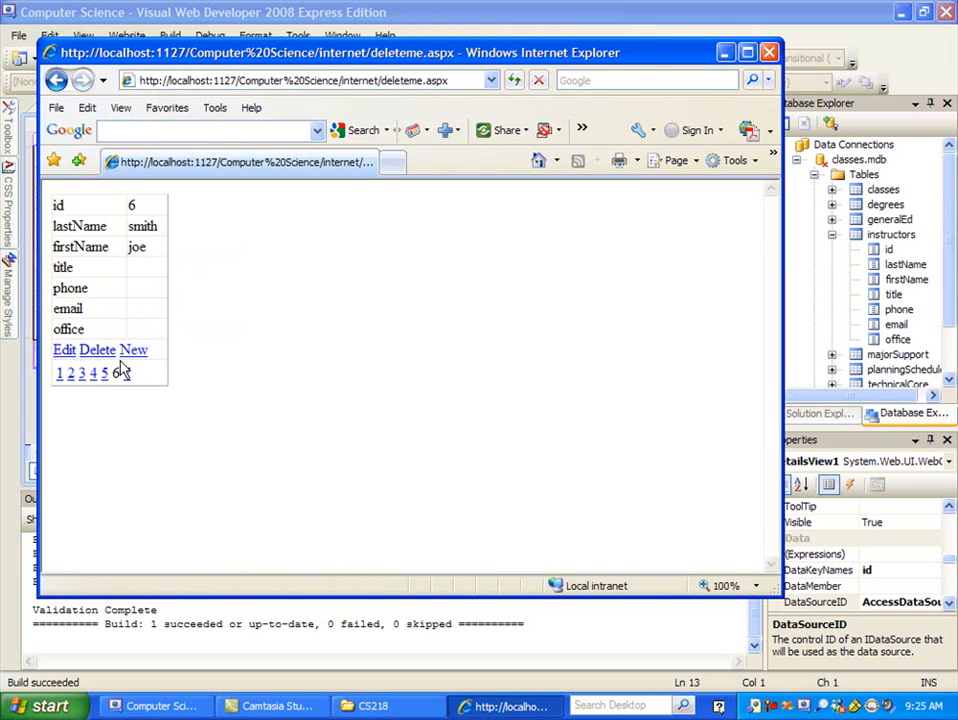
left_click(116, 373)
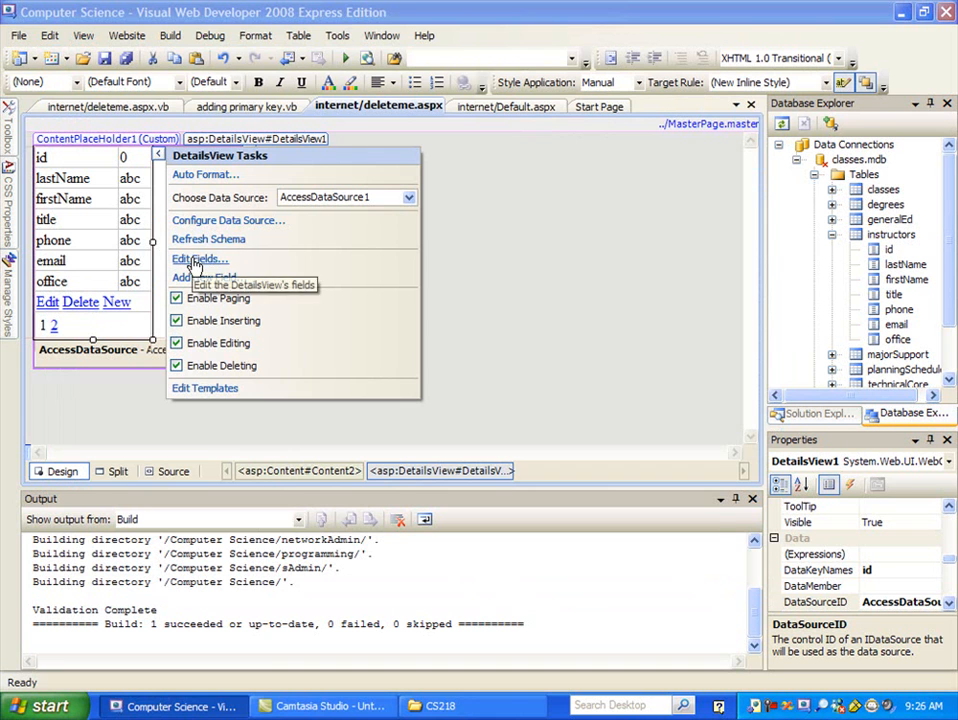
Step: In the DetailsView Fields editor, set the id field's InsertVisible to True
left_click(196, 259)
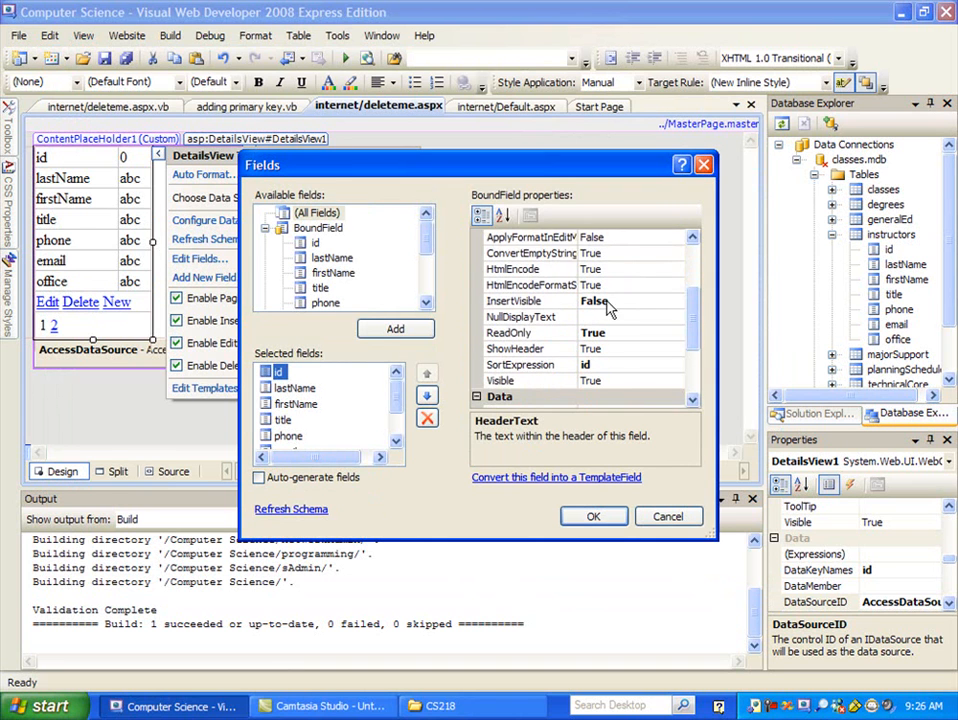
left_click(530, 301)
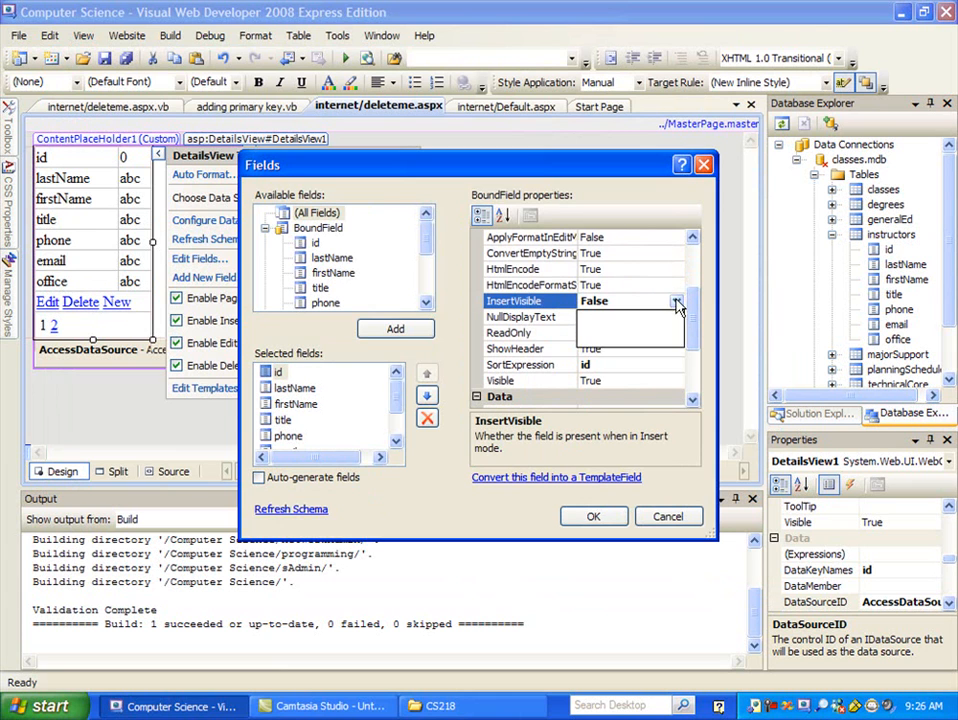
left_click(680, 301)
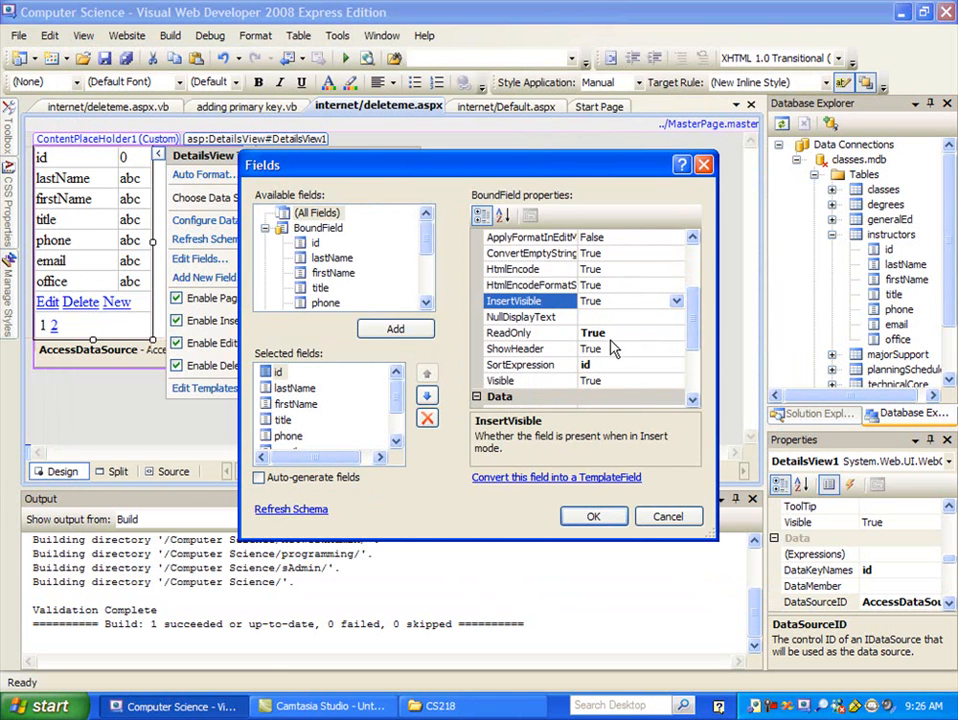